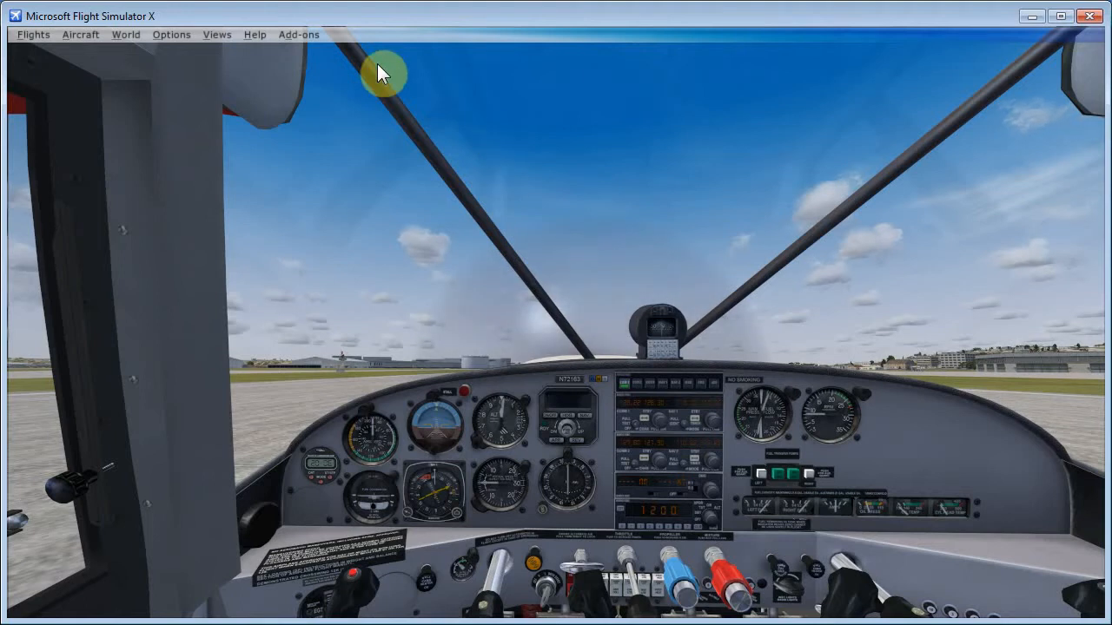
# - Show the EZdok camera studio from FSX's Add-ons menu and open its Options menu
pyautogui.click(298, 34)
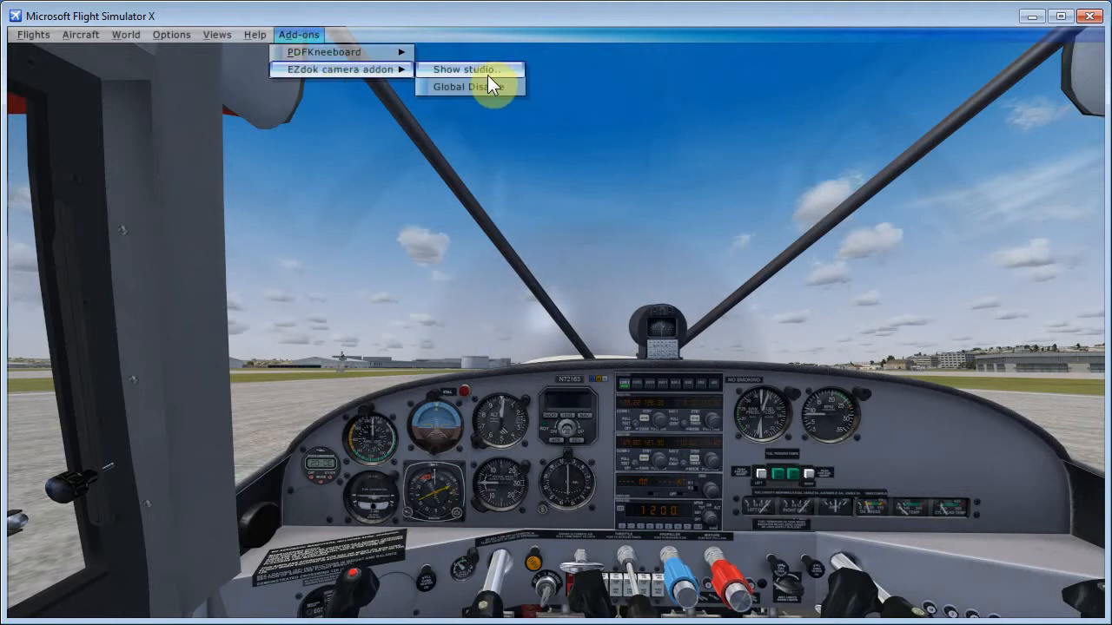
pyautogui.click(465, 70)
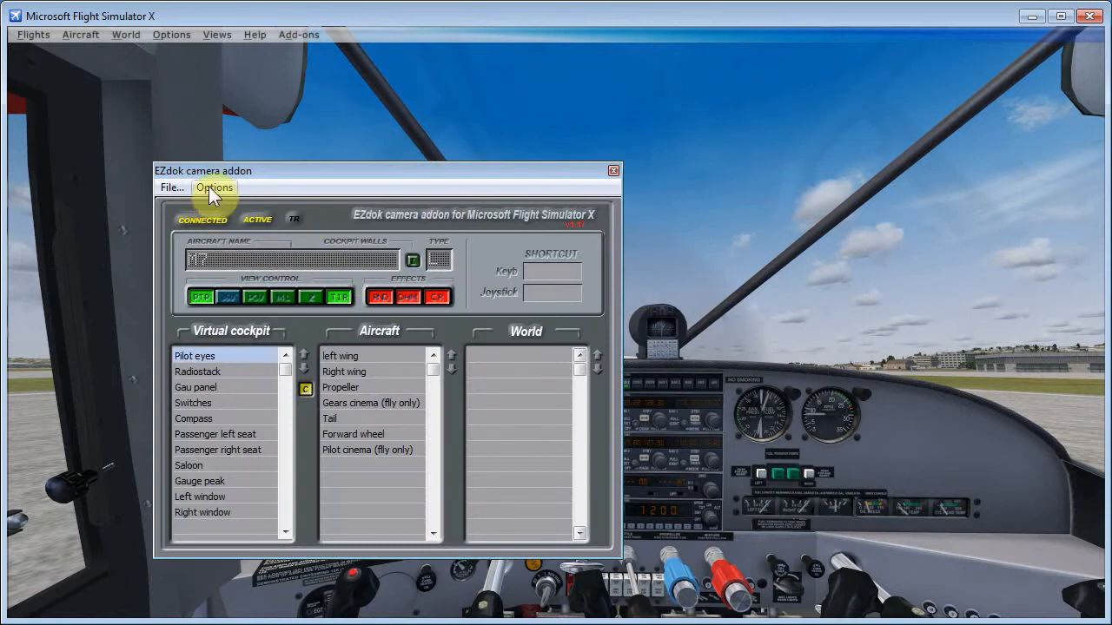
pyautogui.click(214, 188)
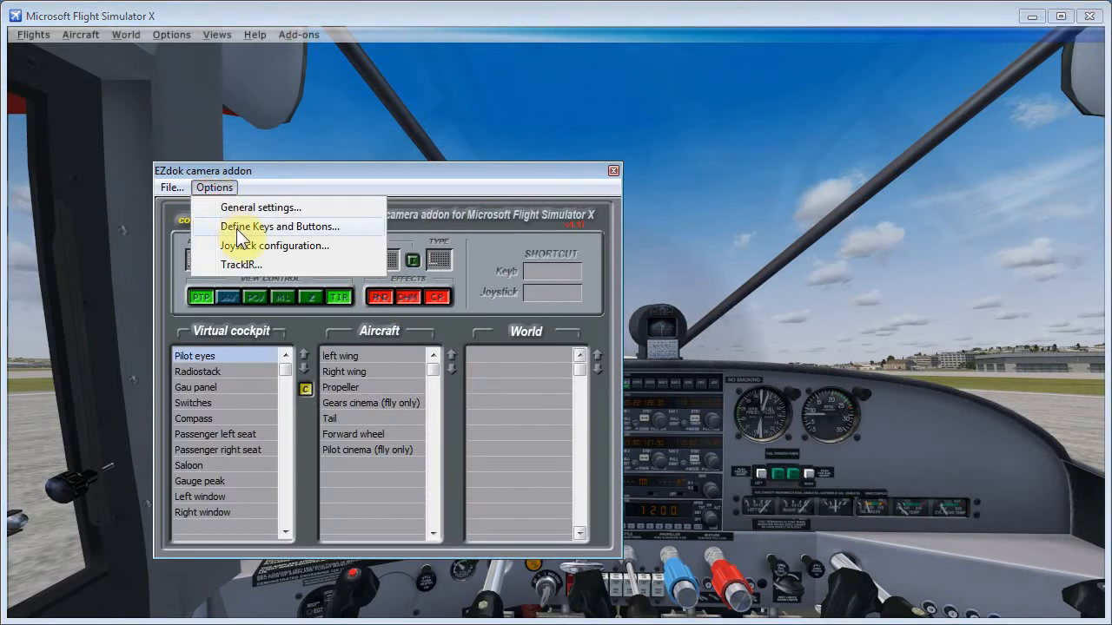
pyautogui.click(279, 226)
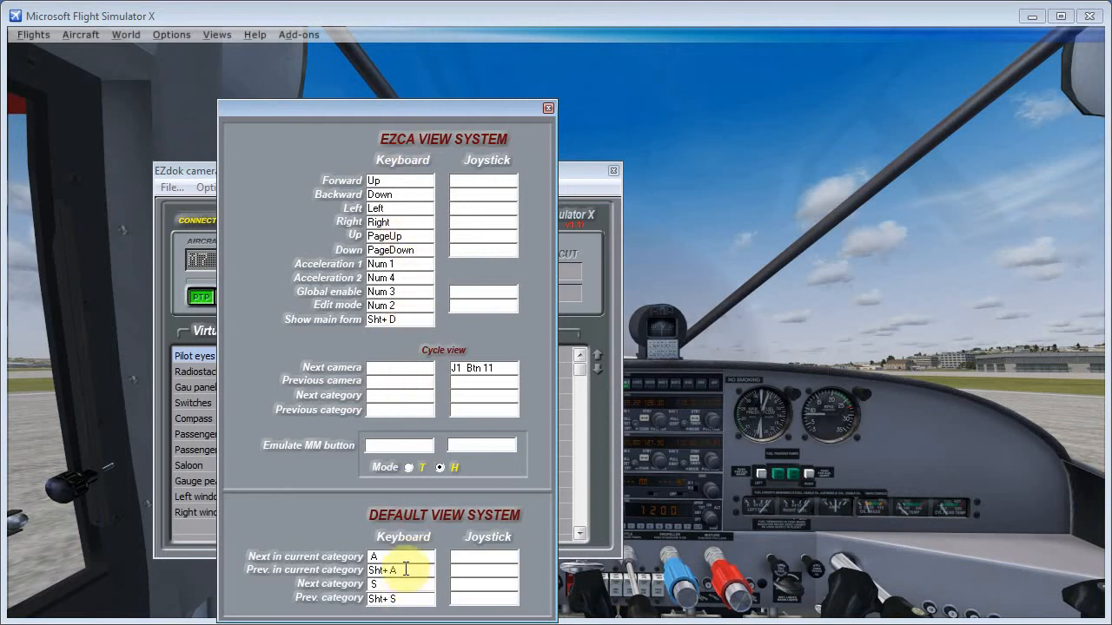
pyautogui.click(399, 583)
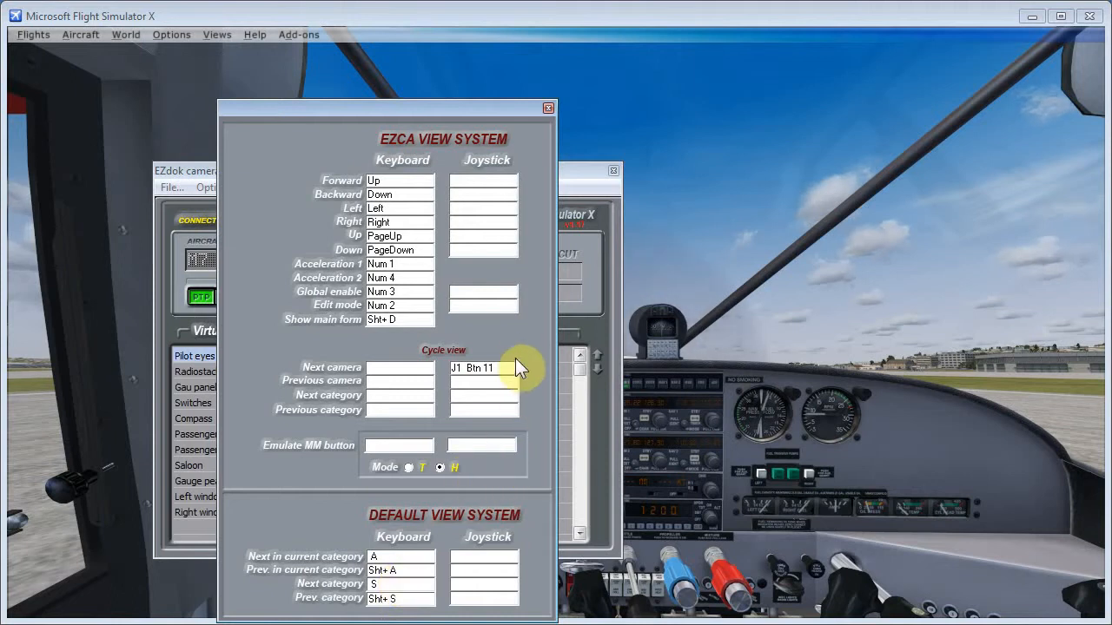
pyautogui.click(484, 368)
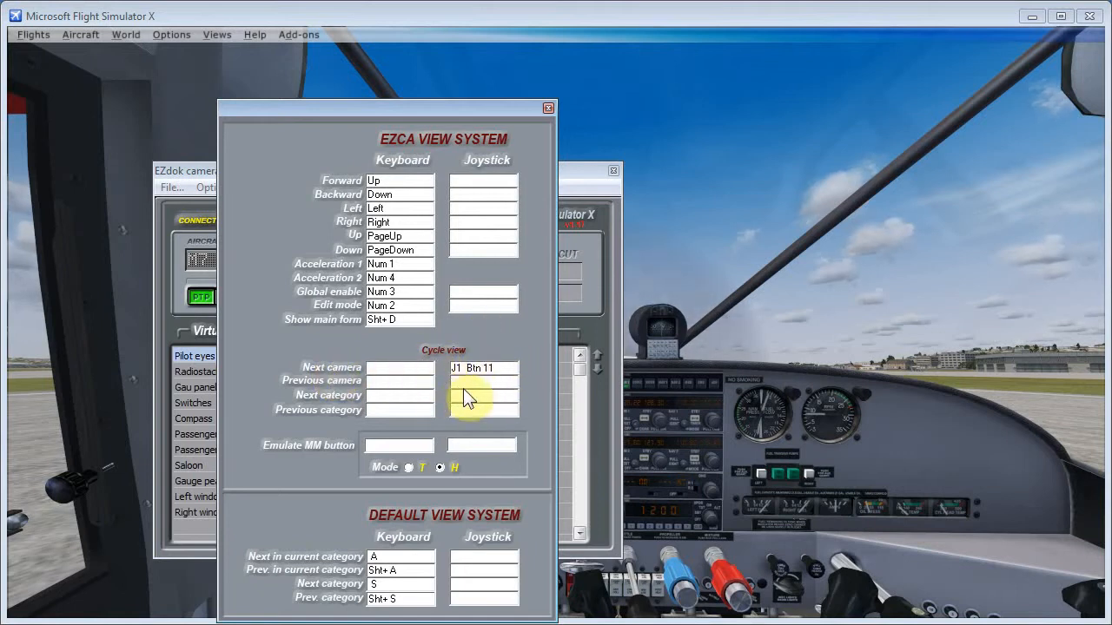
pyautogui.click(484, 395)
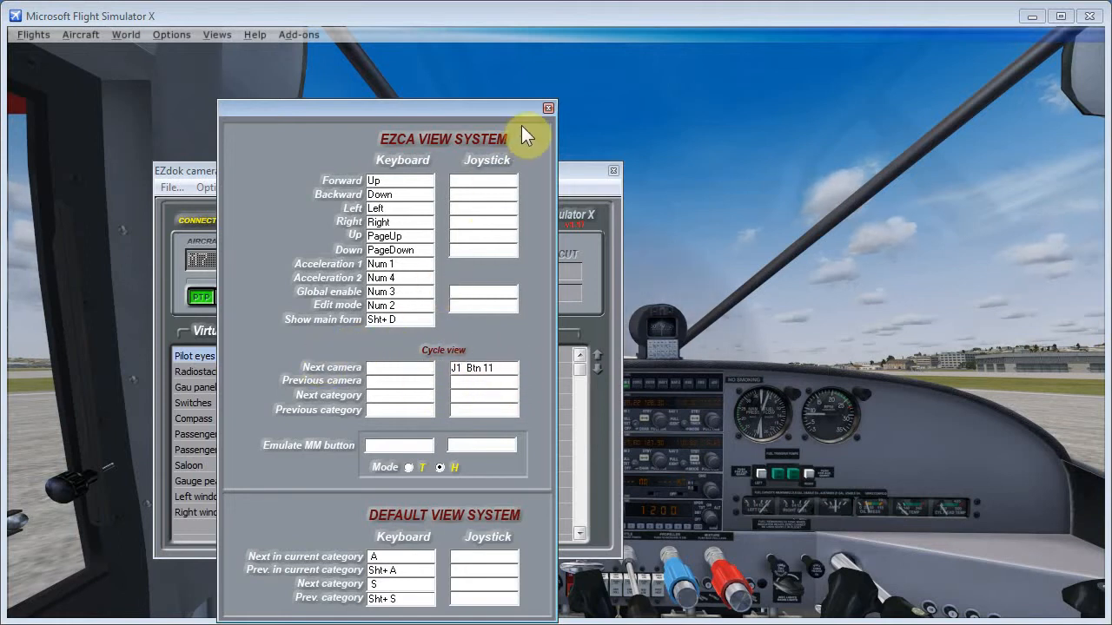
pyautogui.click(547, 107)
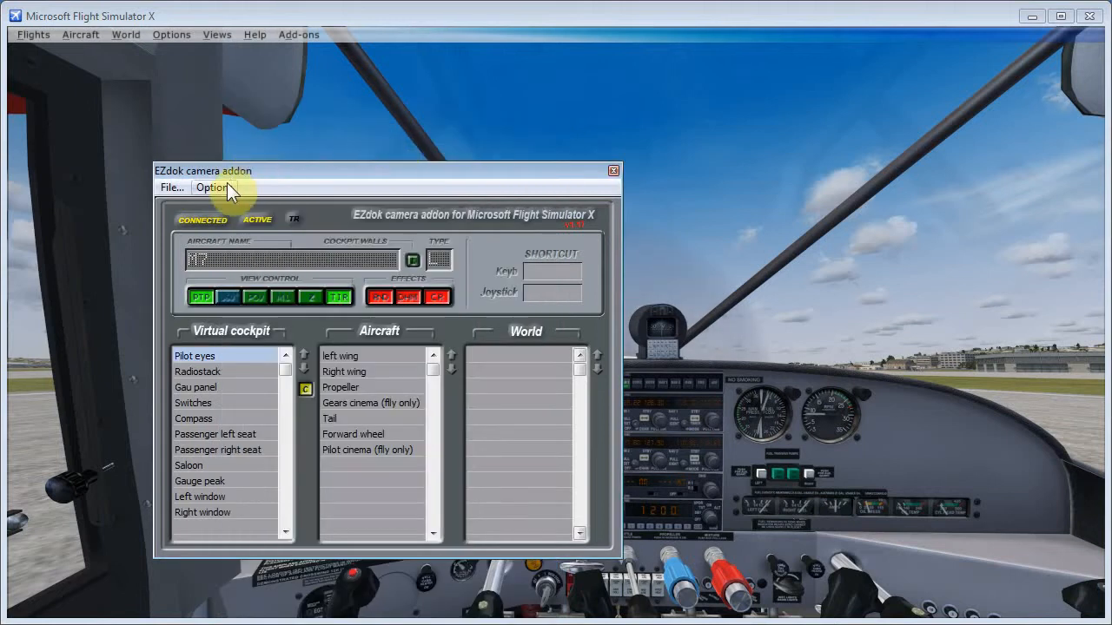
# - Open Joystick configuration and keep Saitek Aviator Stick selected as J1
pyautogui.click(214, 187)
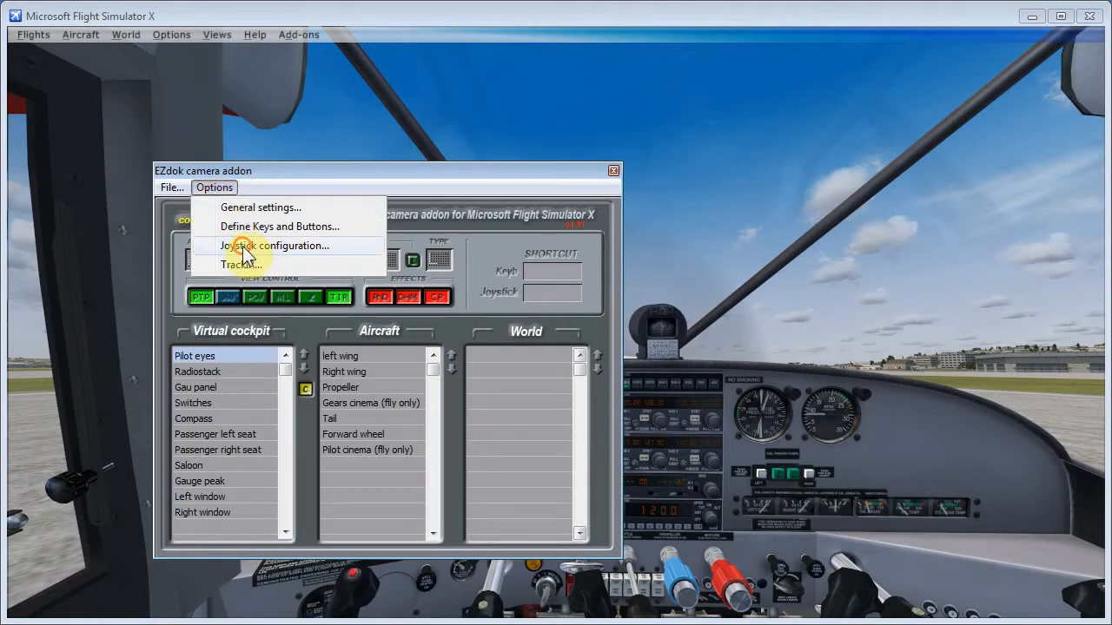
pyautogui.click(275, 245)
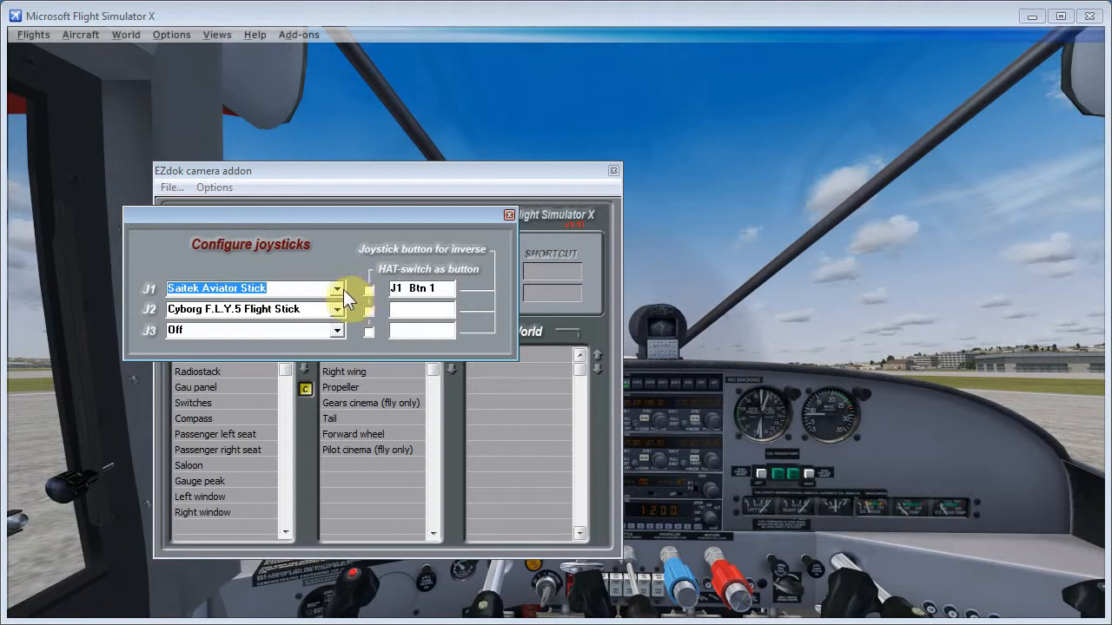
pyautogui.click(337, 287)
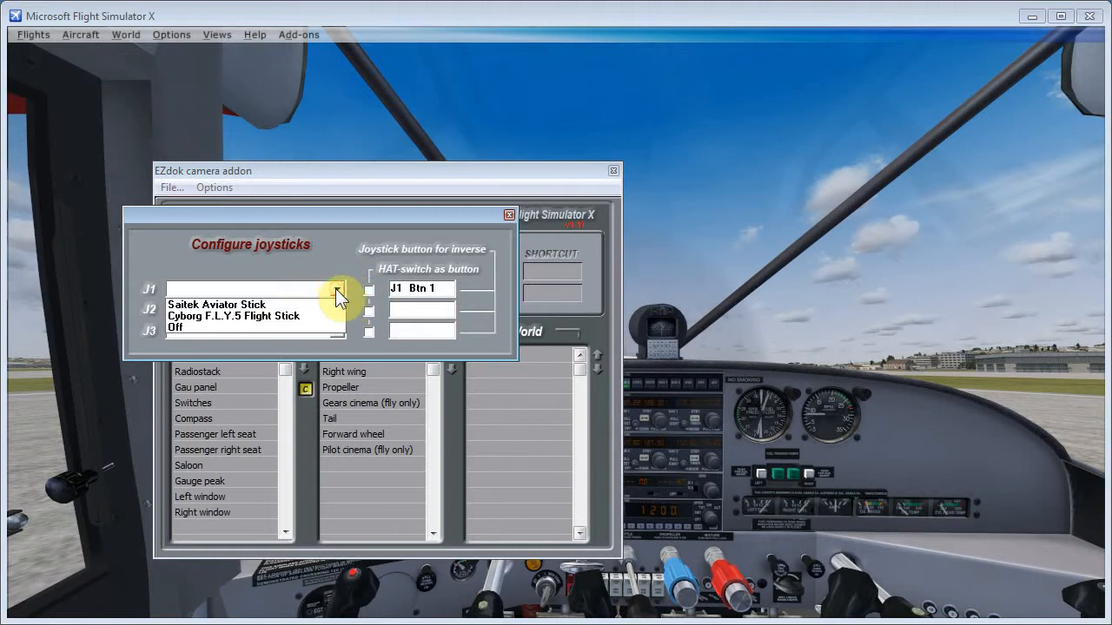
pyautogui.click(216, 304)
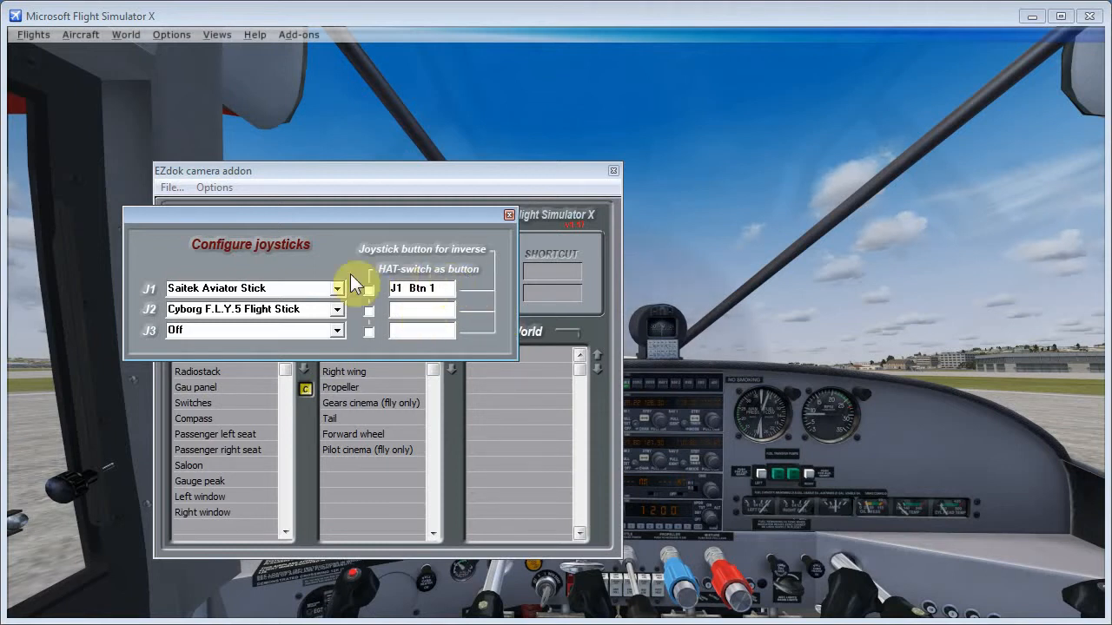
pyautogui.moveTo(460, 283)
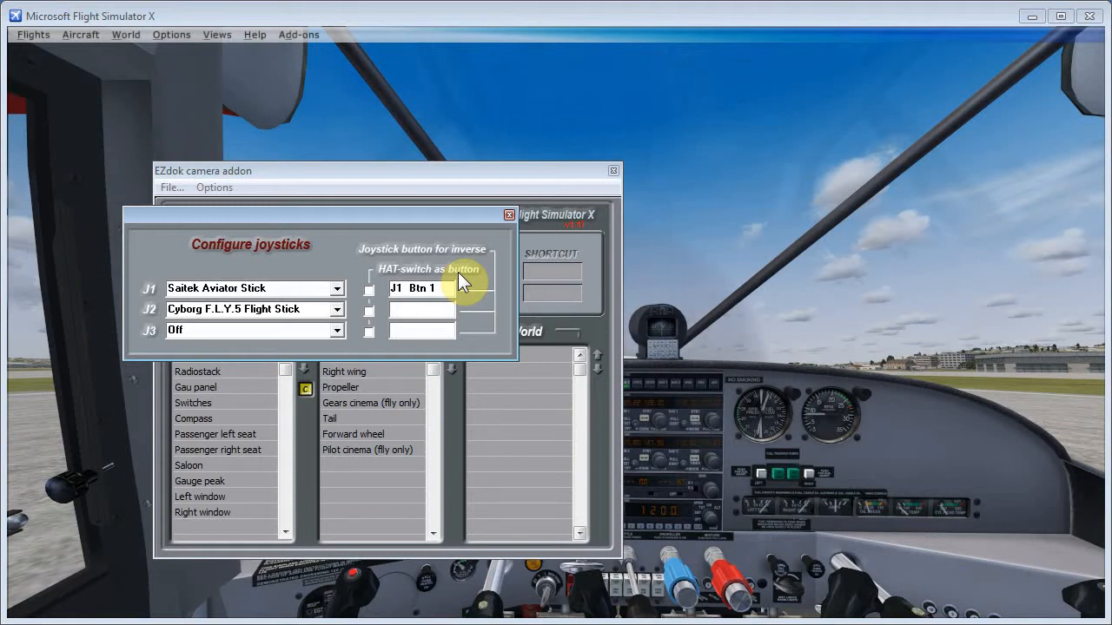
pyautogui.moveTo(421, 277)
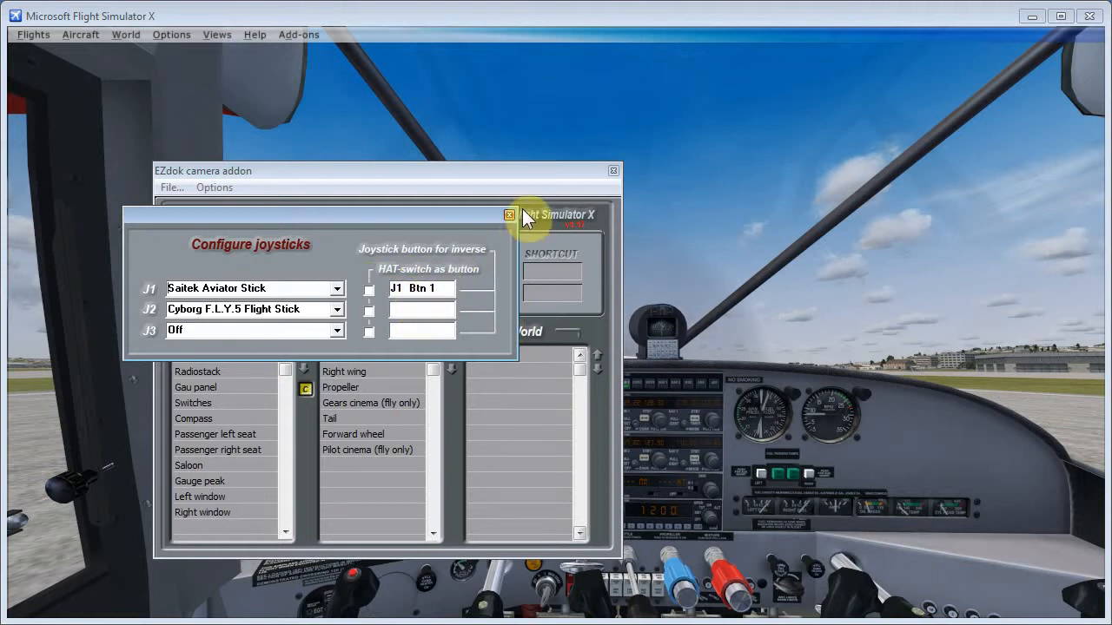
# - Close the Configure joysticks dialog
pyautogui.click(509, 214)
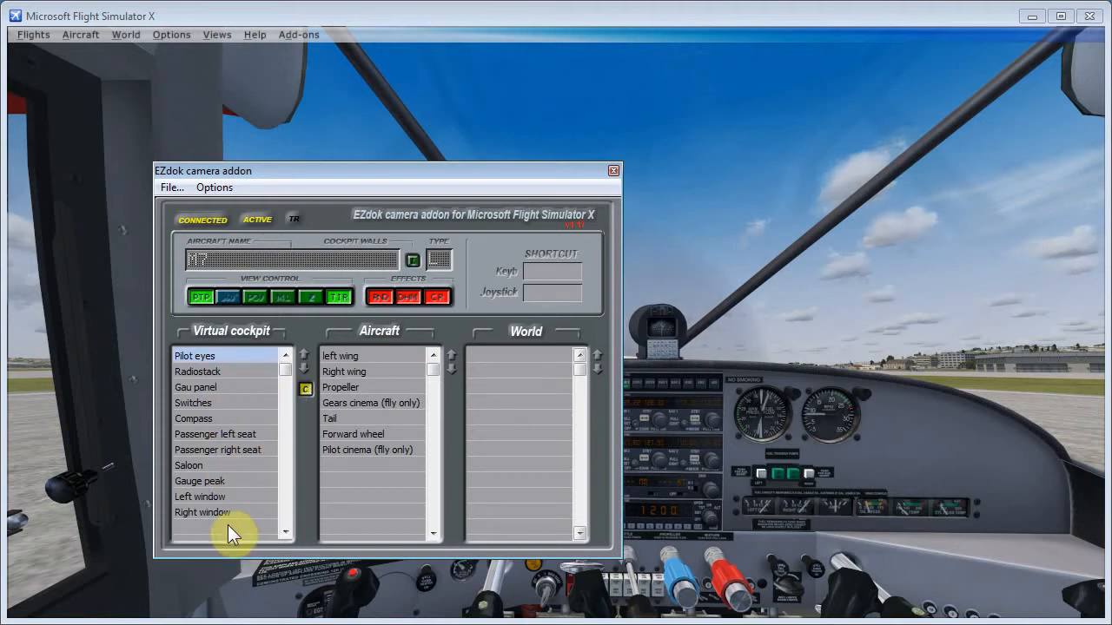
pyautogui.moveTo(217, 426)
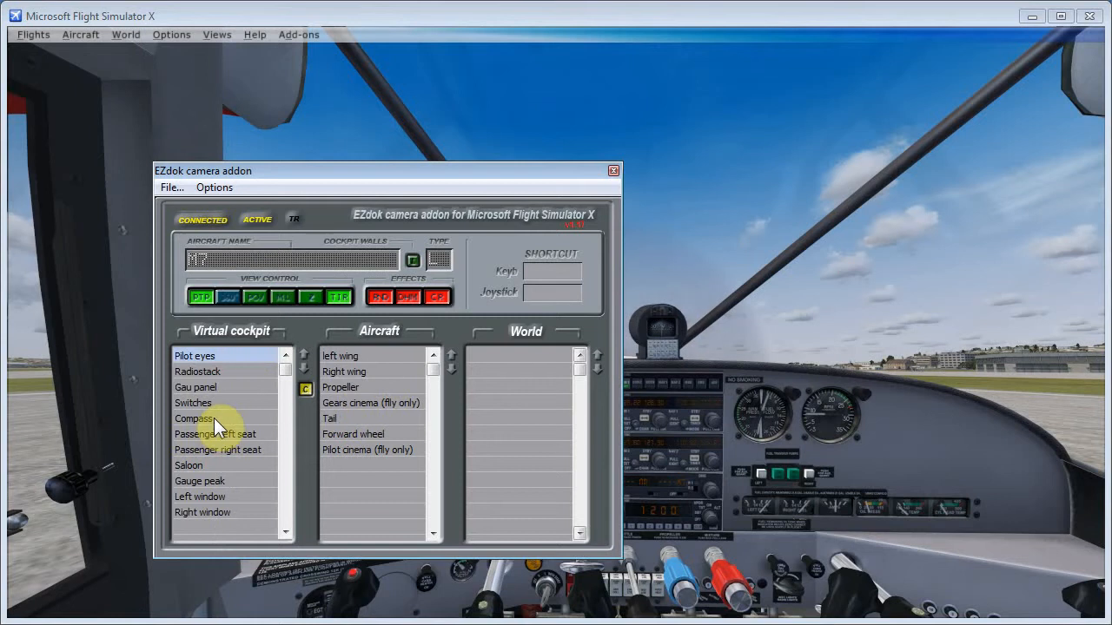
pyautogui.moveTo(244, 401)
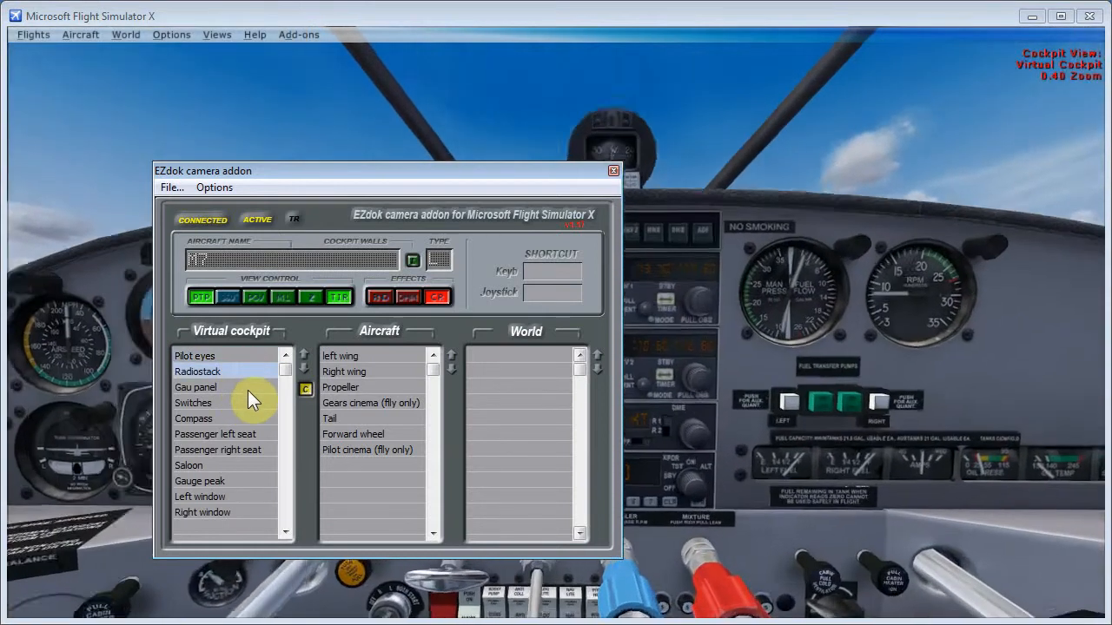
# - Cycle through Compass, Passenger right seat, Left window and Right window views, ending on Pilot eyes
pyautogui.click(193, 402)
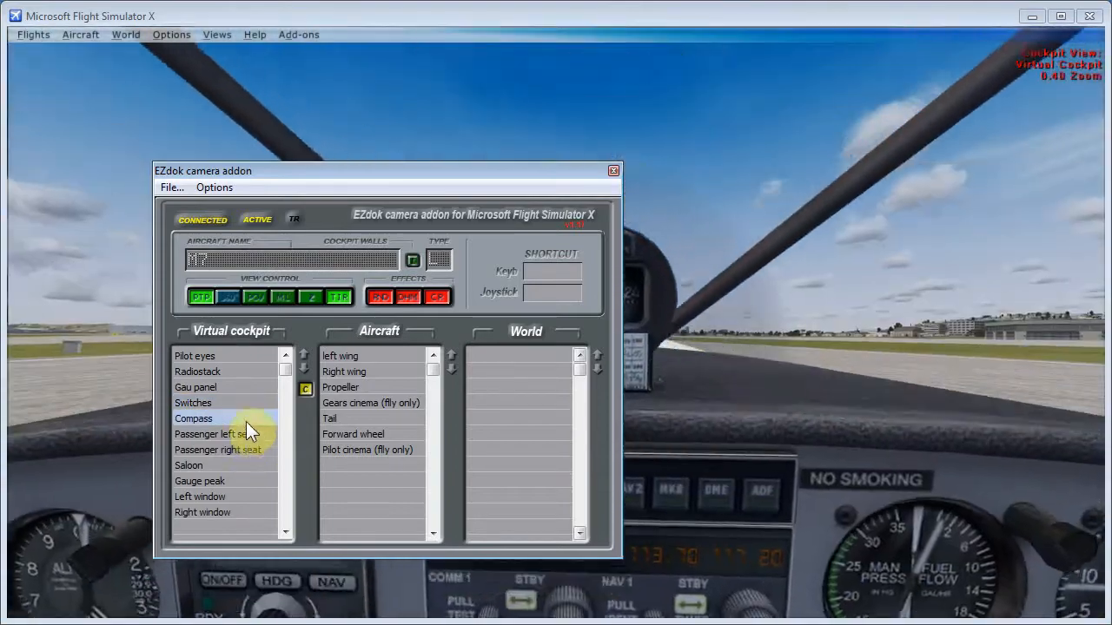
pyautogui.click(218, 450)
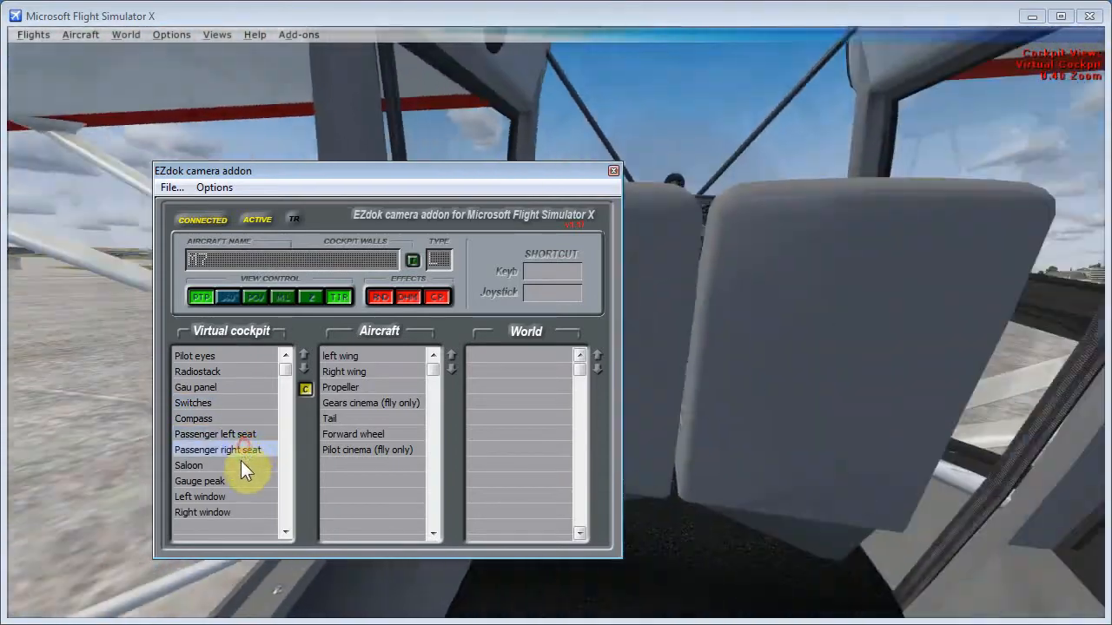
pyautogui.click(189, 465)
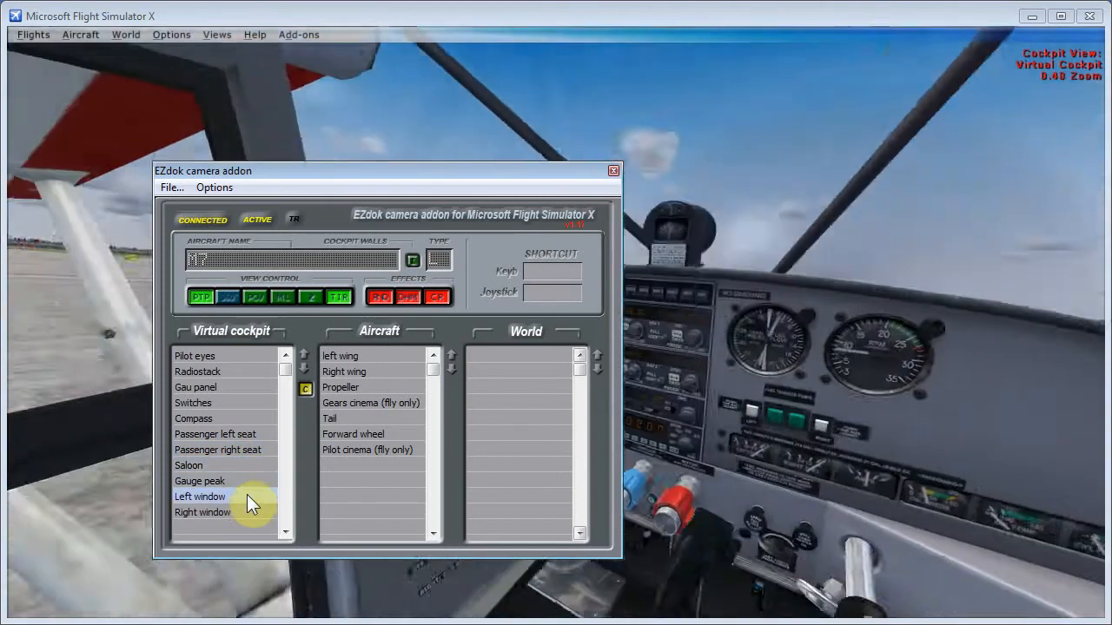
pyautogui.click(203, 513)
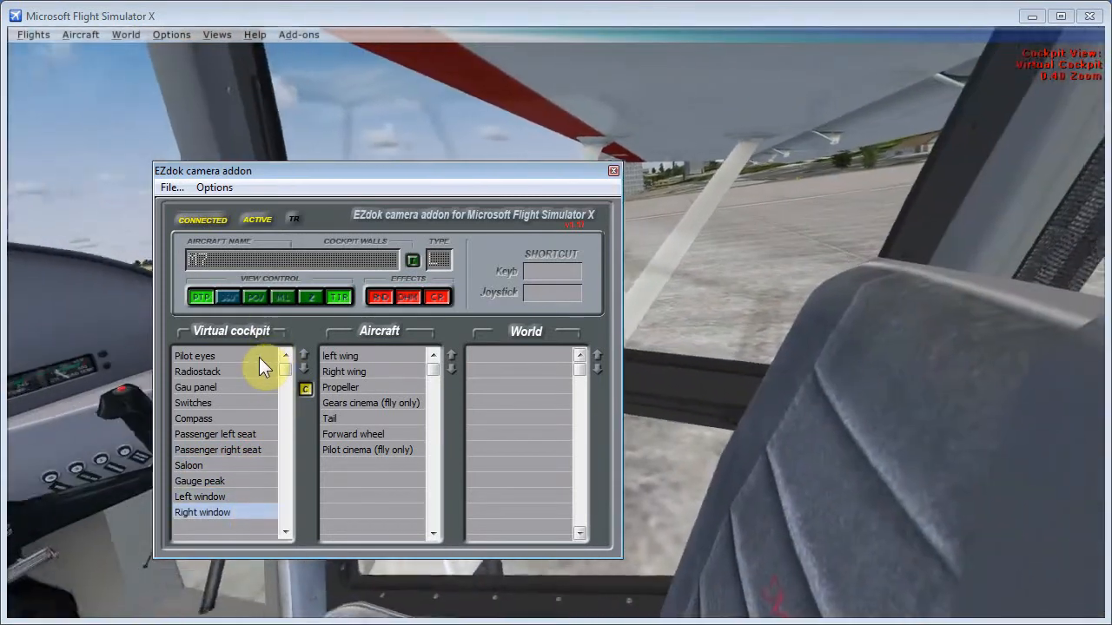
pyautogui.click(195, 355)
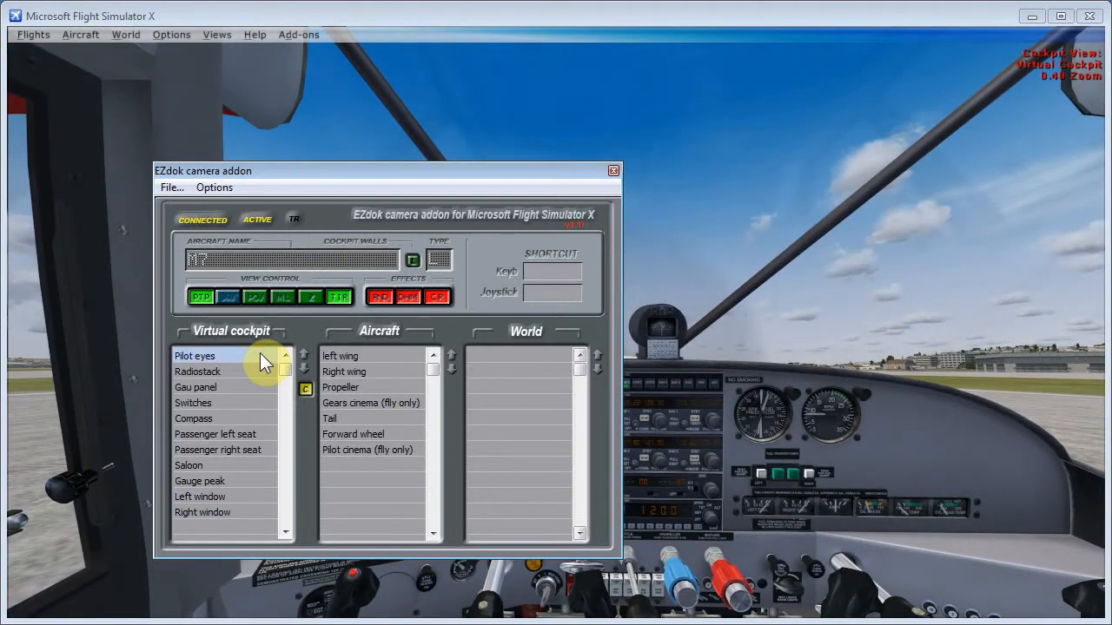
pyautogui.moveTo(1088, 190)
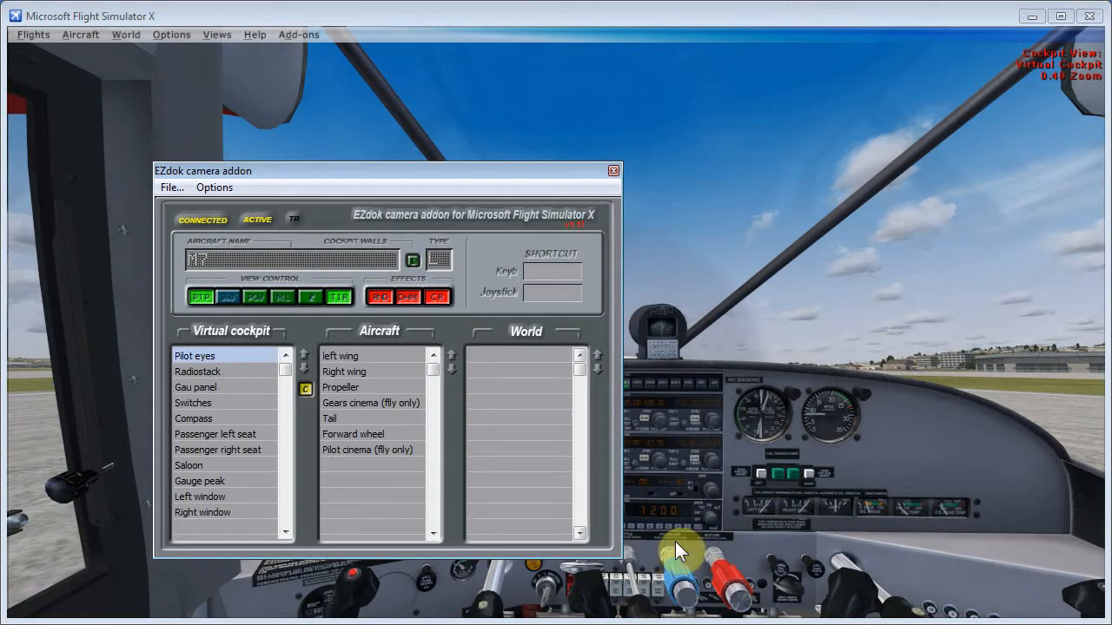
# - Preview the left wing and Forward wheel exterior views, then return to Pilot eyes
pyautogui.click(340, 355)
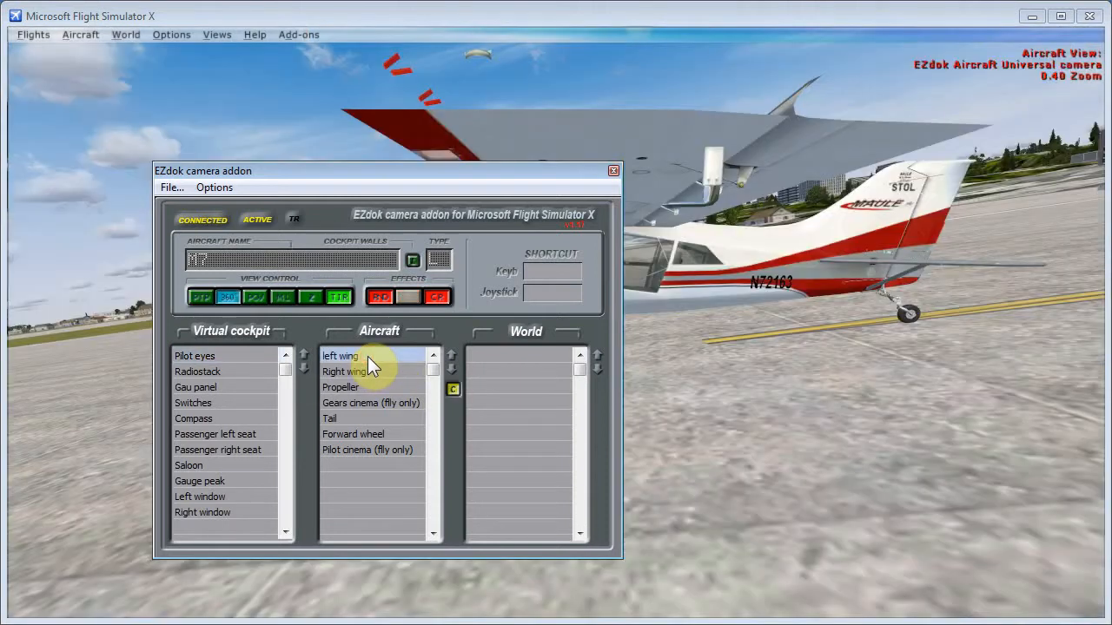
pyautogui.moveTo(973, 139)
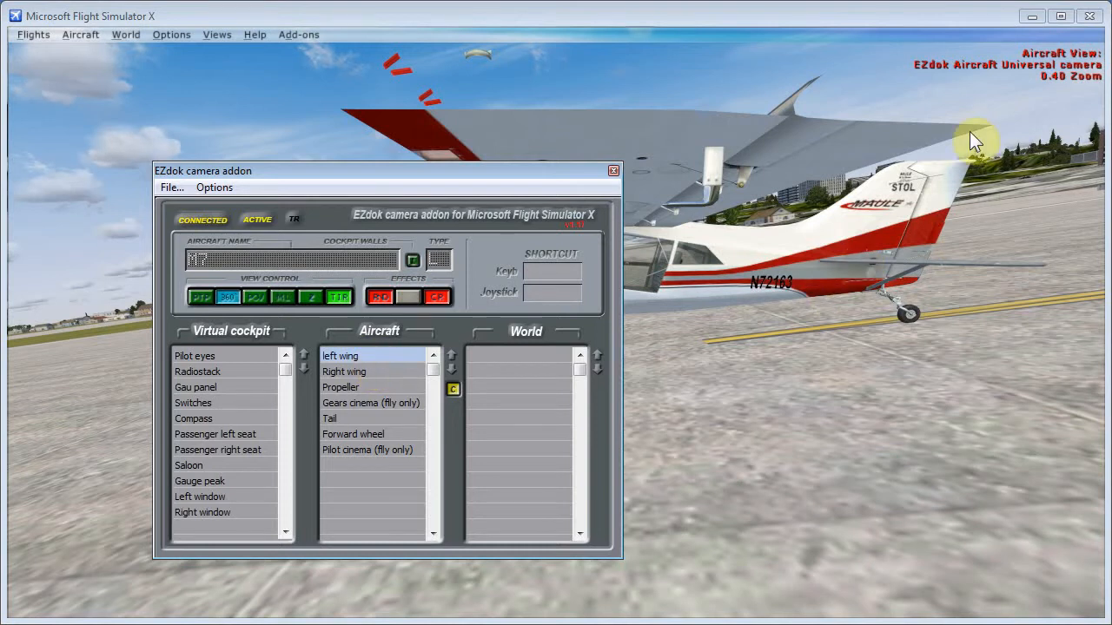
pyautogui.moveTo(651, 164)
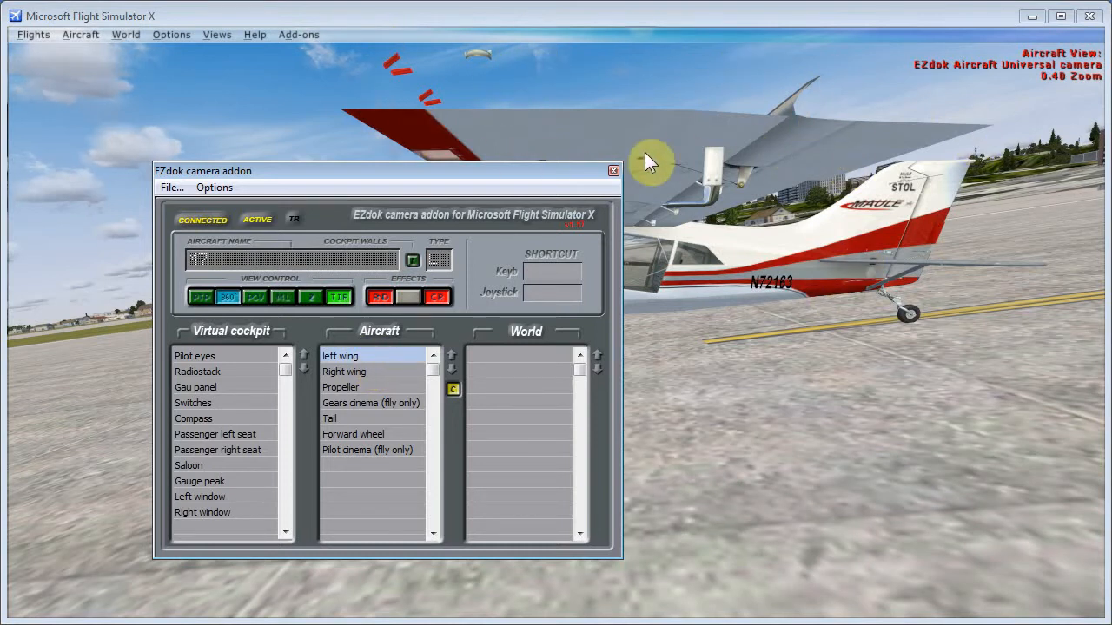
pyautogui.moveTo(625, 74)
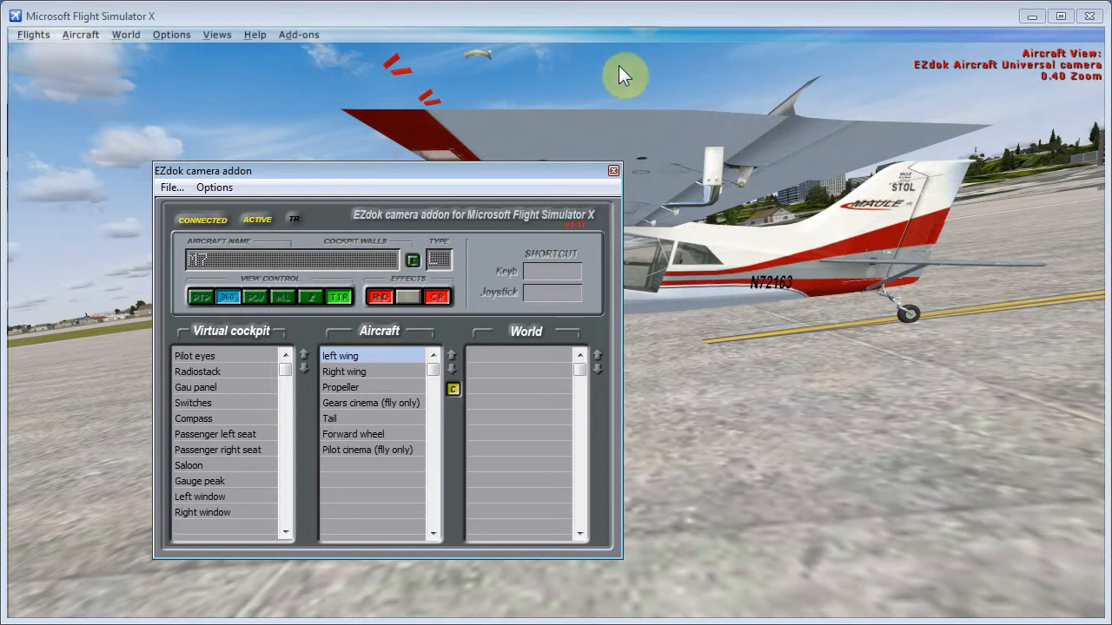
pyautogui.moveTo(665, 87)
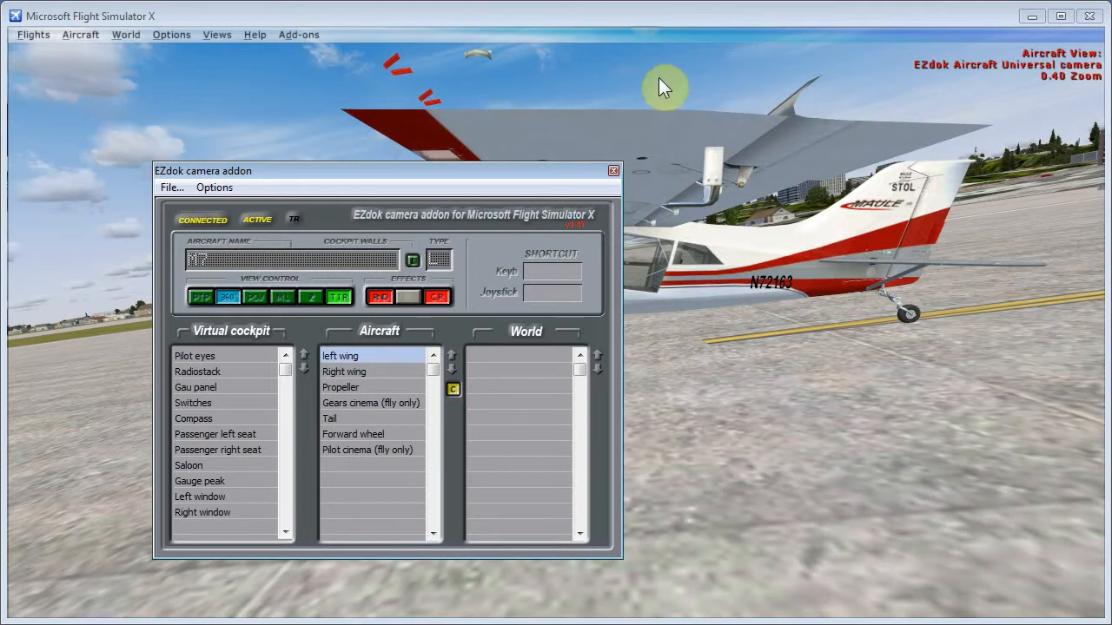
pyautogui.moveTo(650, 124)
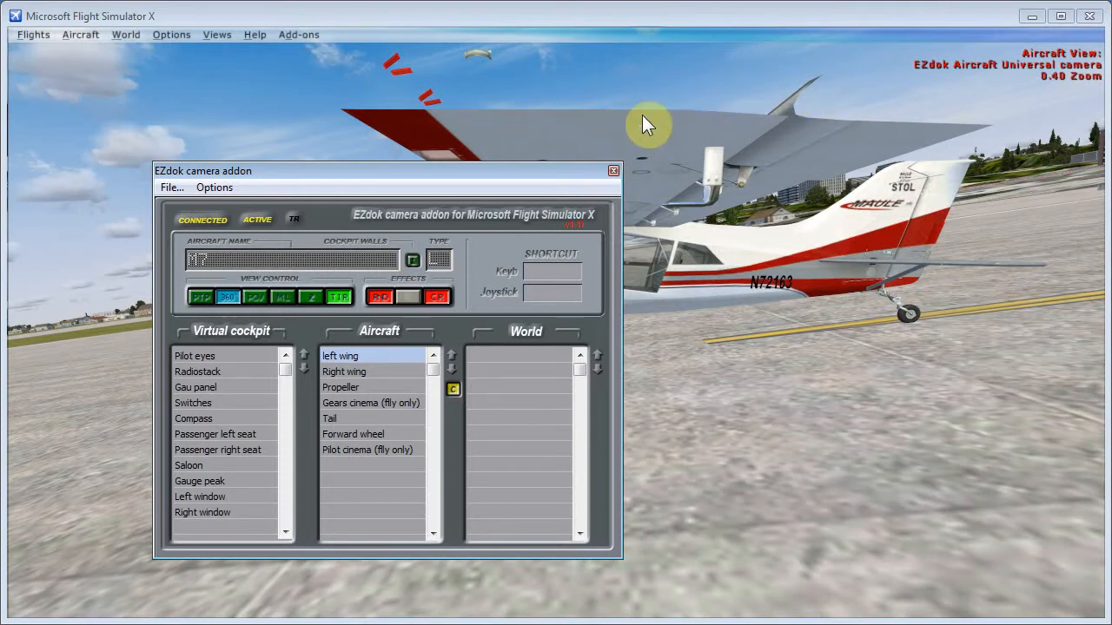
pyautogui.moveTo(530, 69)
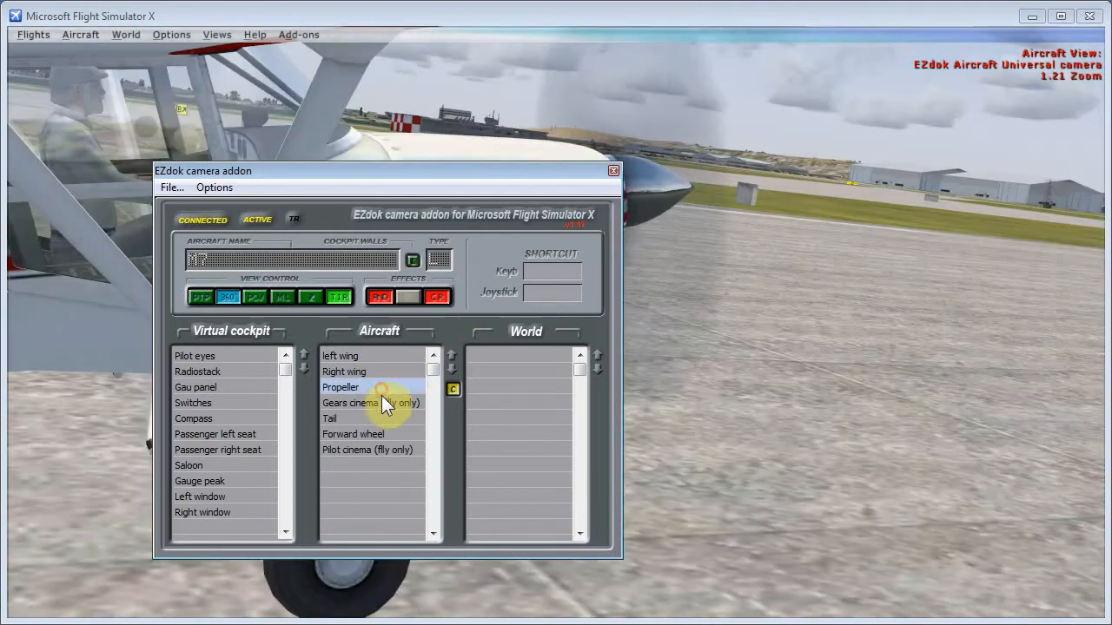
pyautogui.click(353, 434)
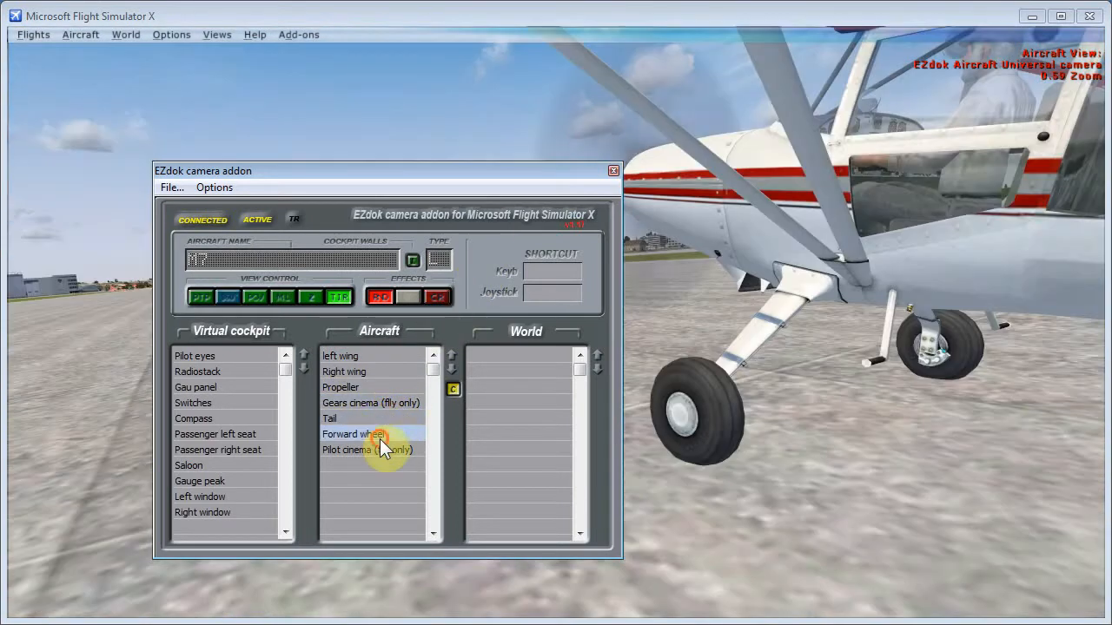
pyautogui.click(195, 356)
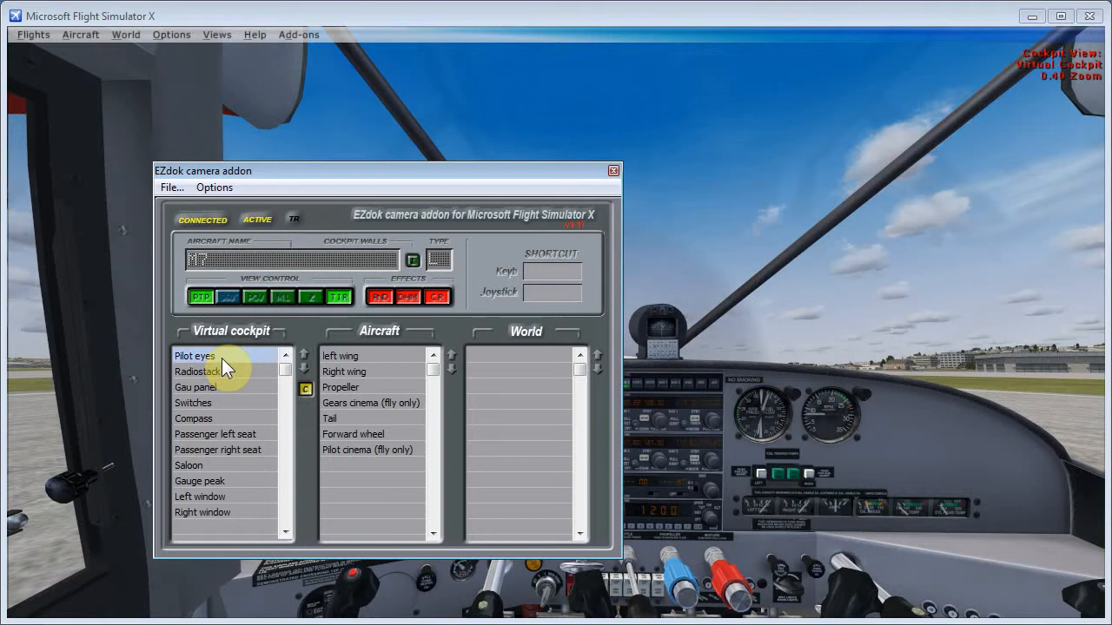
pyautogui.moveTo(502, 454)
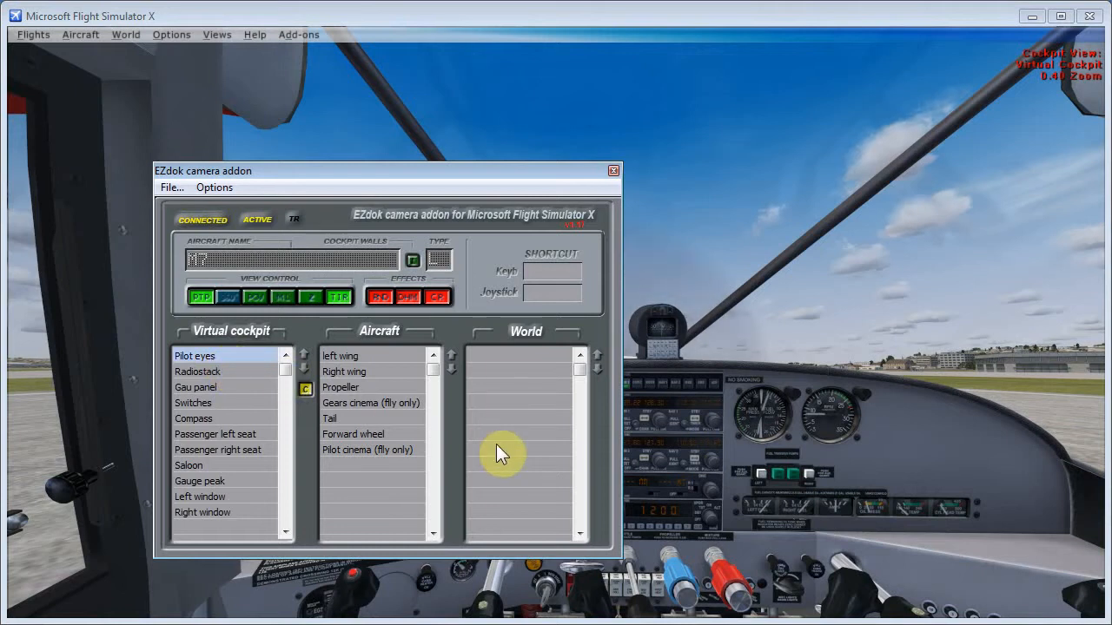
pyautogui.moveTo(408, 189)
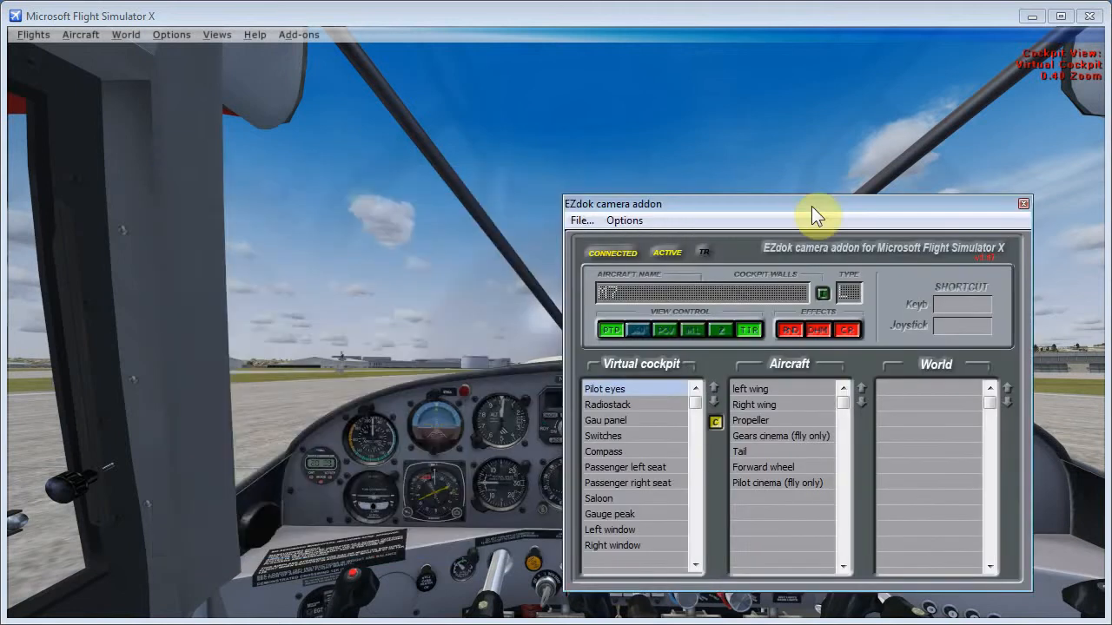
pyautogui.moveTo(508, 450)
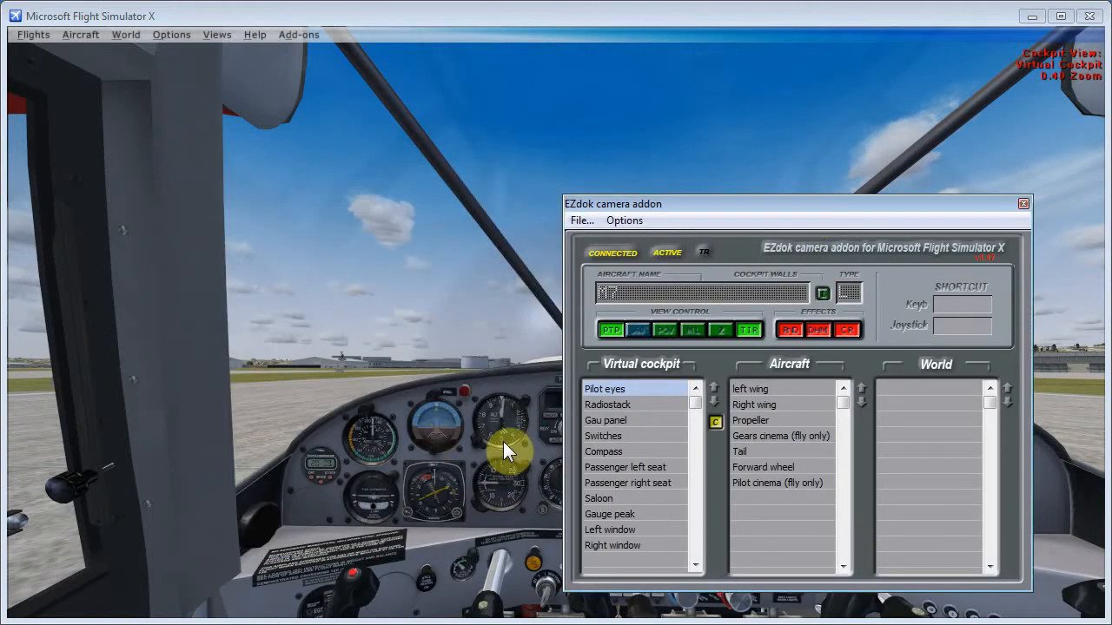
pyautogui.moveTo(1084, 74)
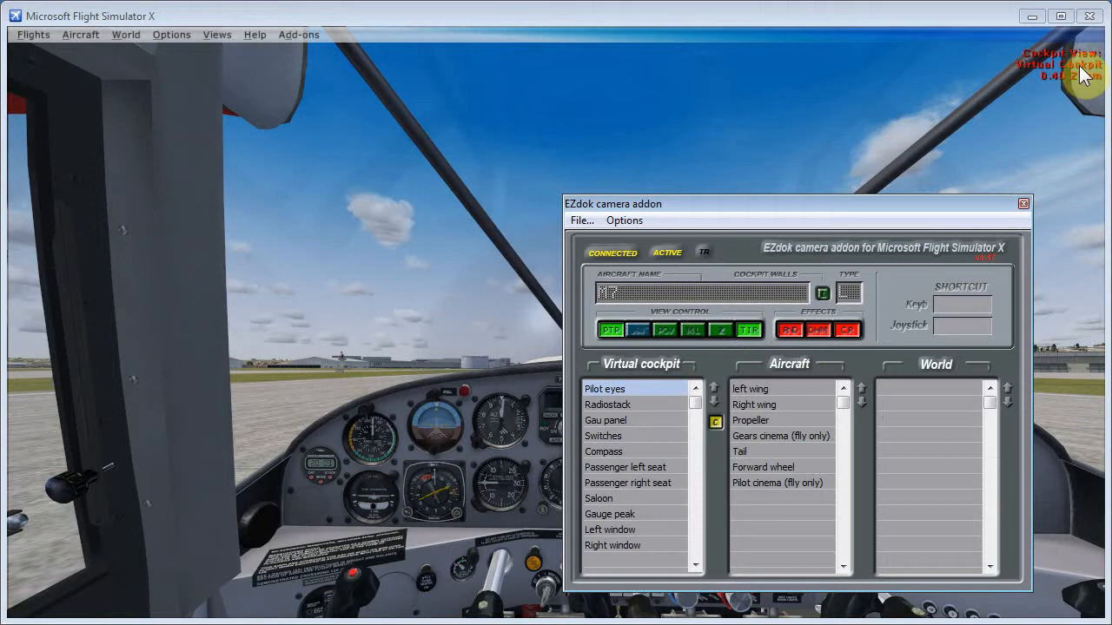
pyautogui.moveTo(1081, 74)
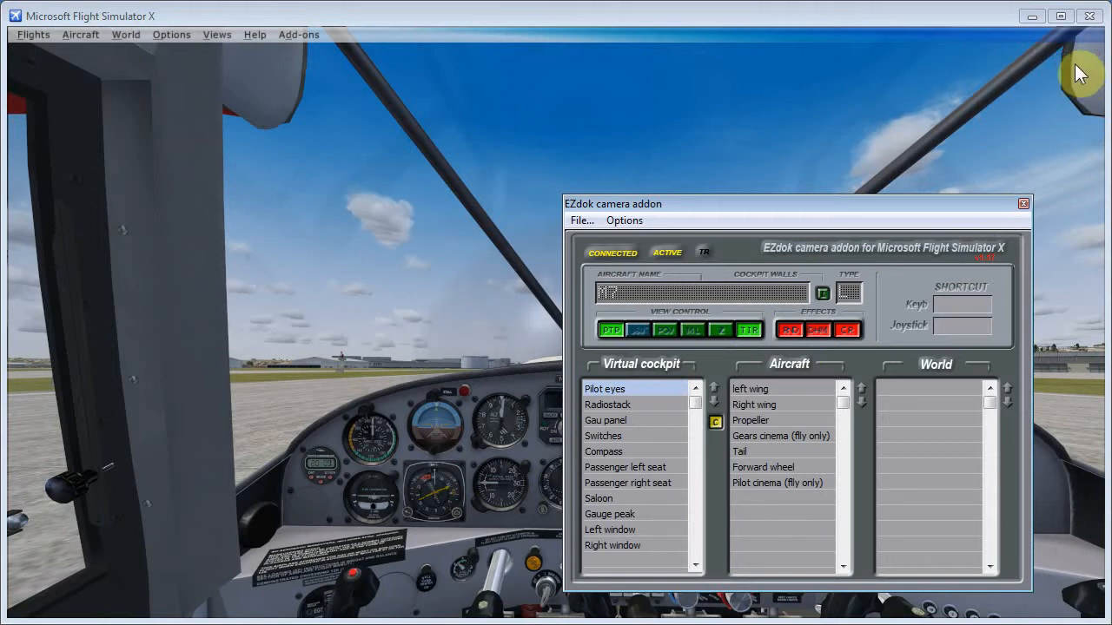
pyautogui.moveTo(635, 405)
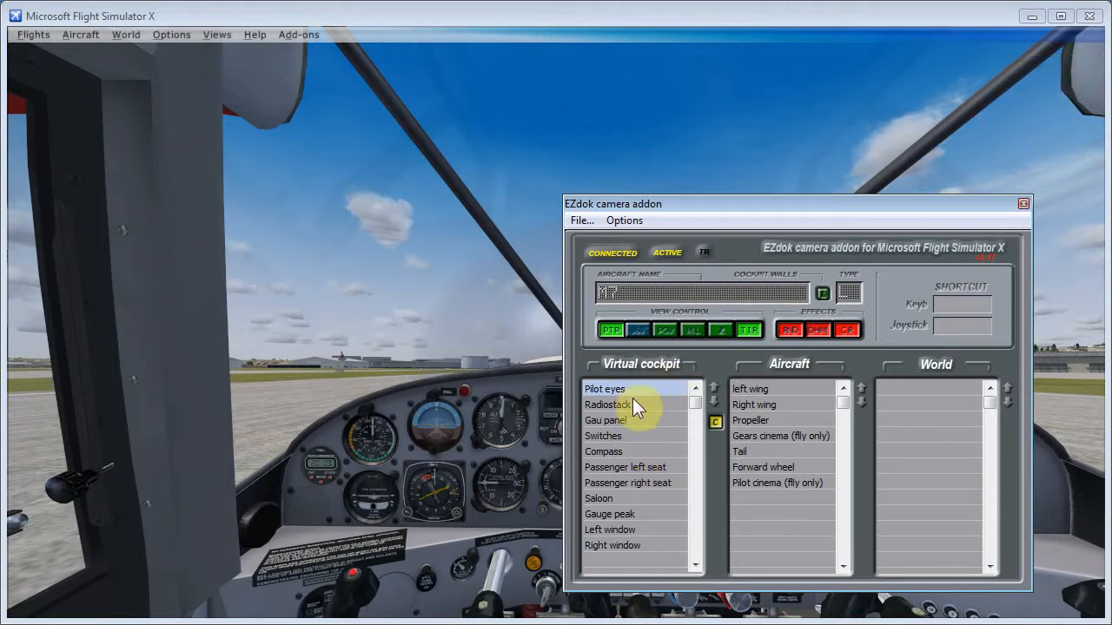
# - Try the Switches and Radiostack cockpit cameras, ending back on Pilot eyes
pyautogui.click(608, 405)
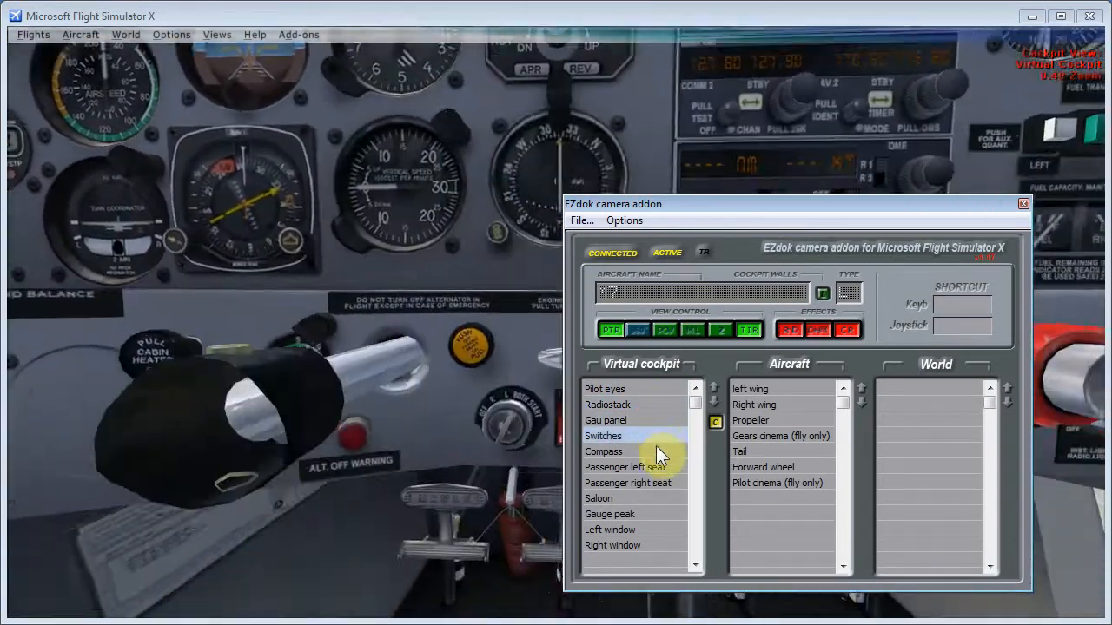
pyautogui.click(627, 467)
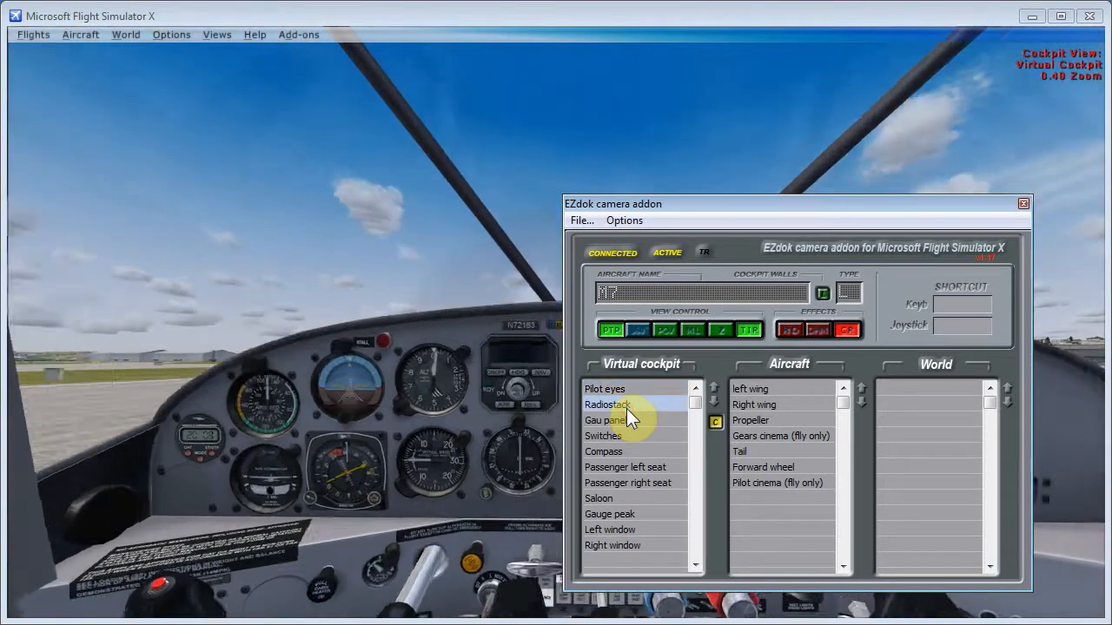
pyautogui.click(604, 388)
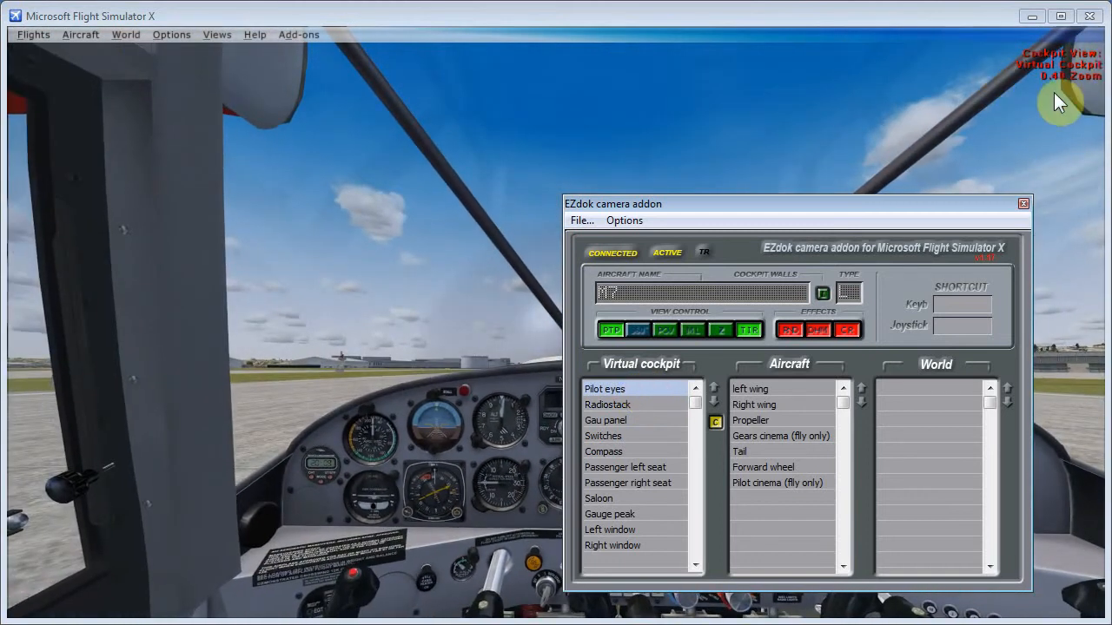
pyautogui.moveTo(686, 434)
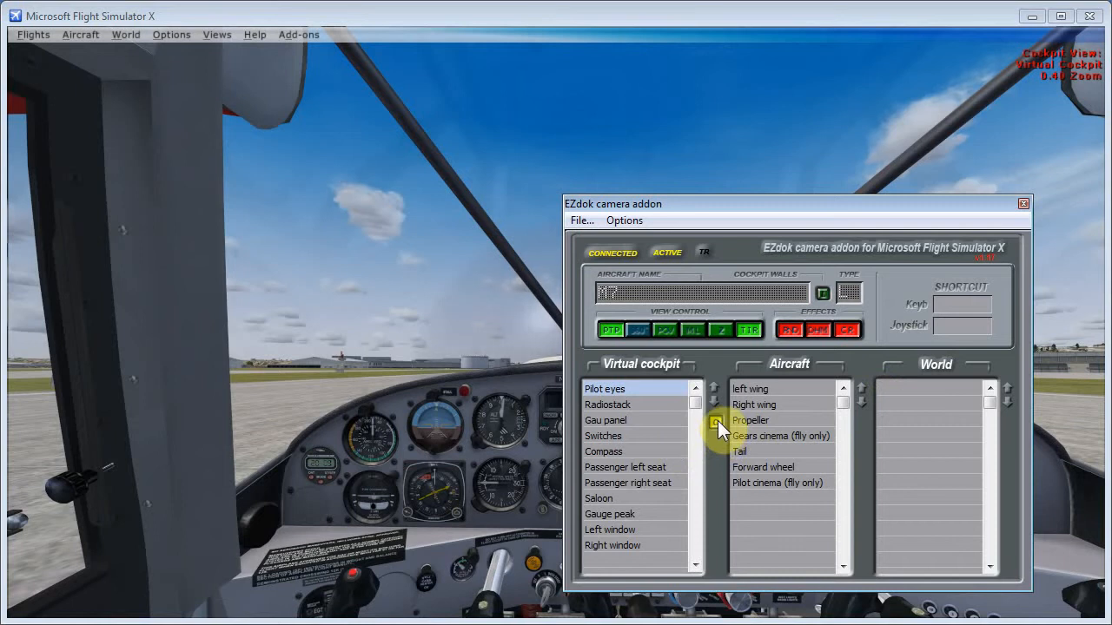
pyautogui.click(607, 404)
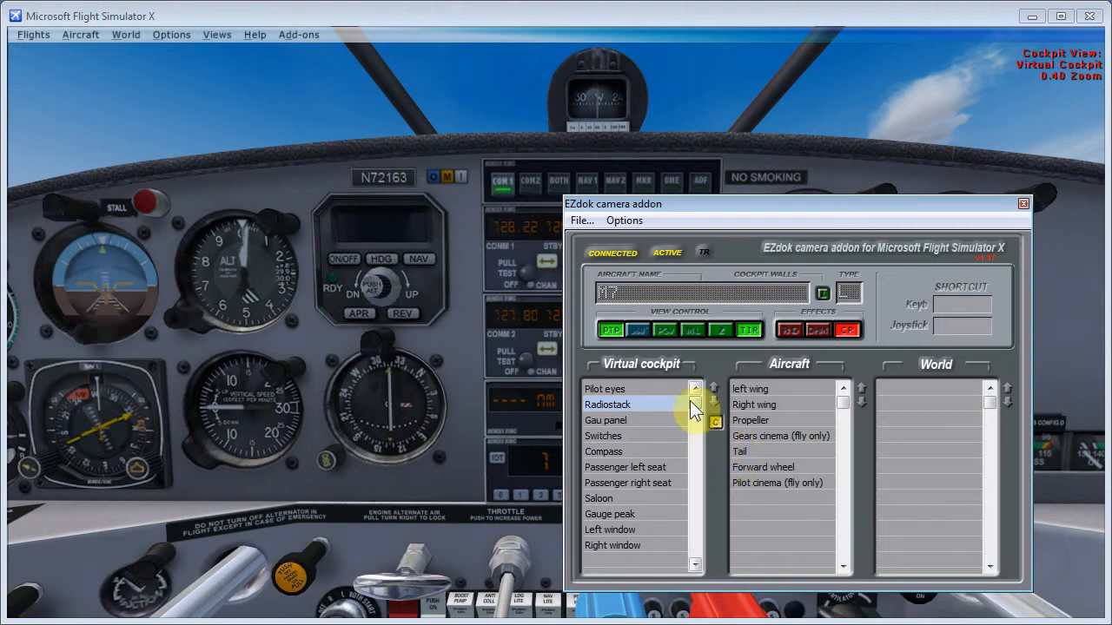
pyautogui.click(604, 451)
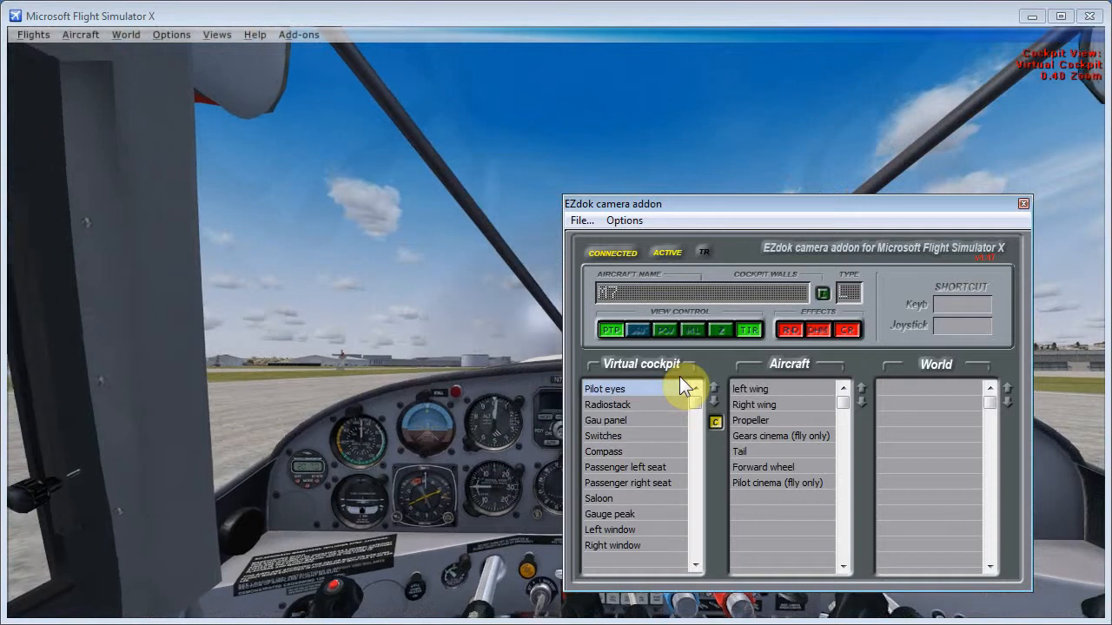
pyautogui.click(608, 405)
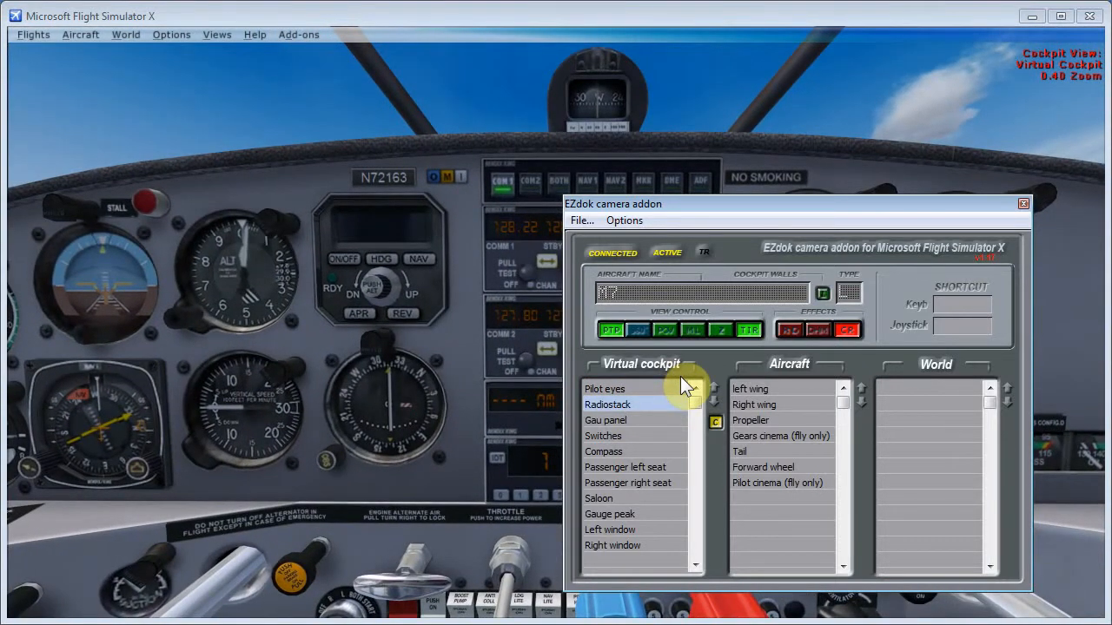
pyautogui.click(603, 436)
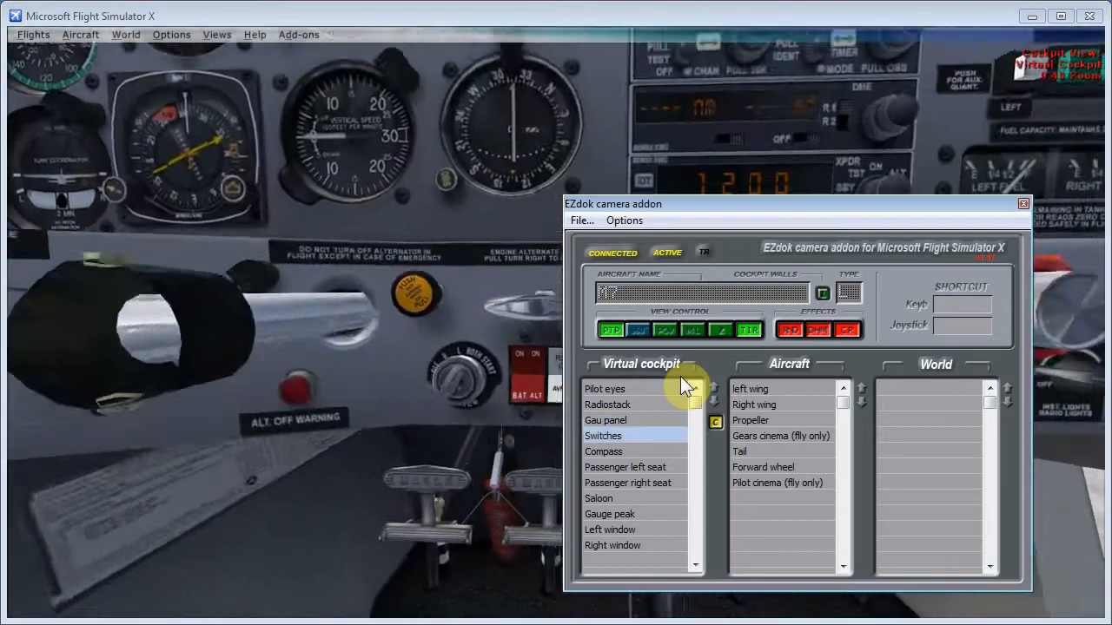
pyautogui.click(603, 451)
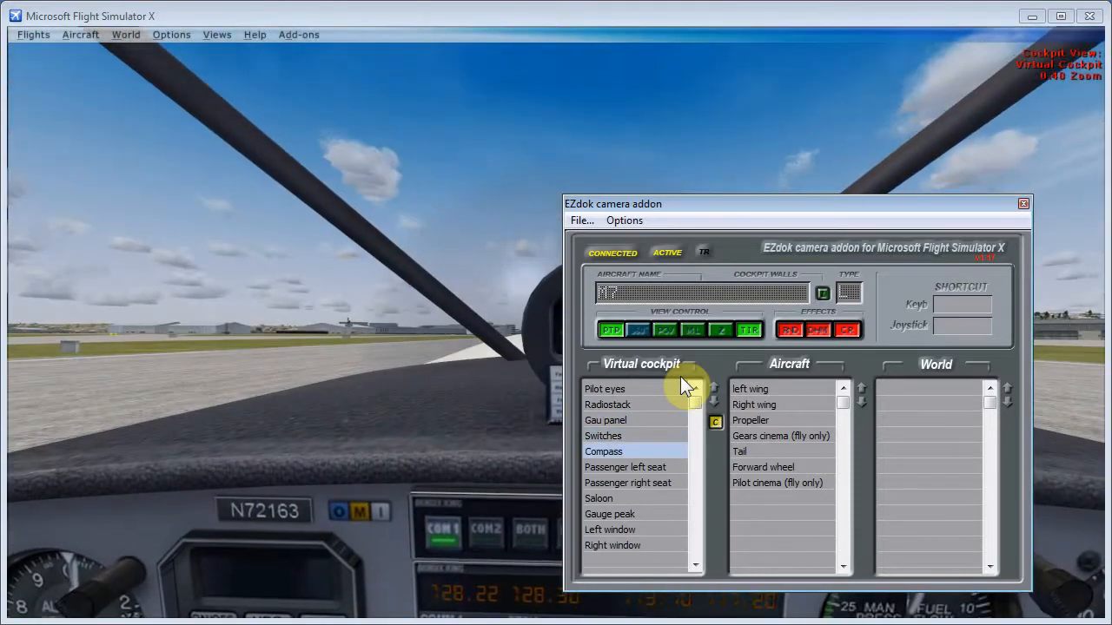
pyautogui.click(627, 483)
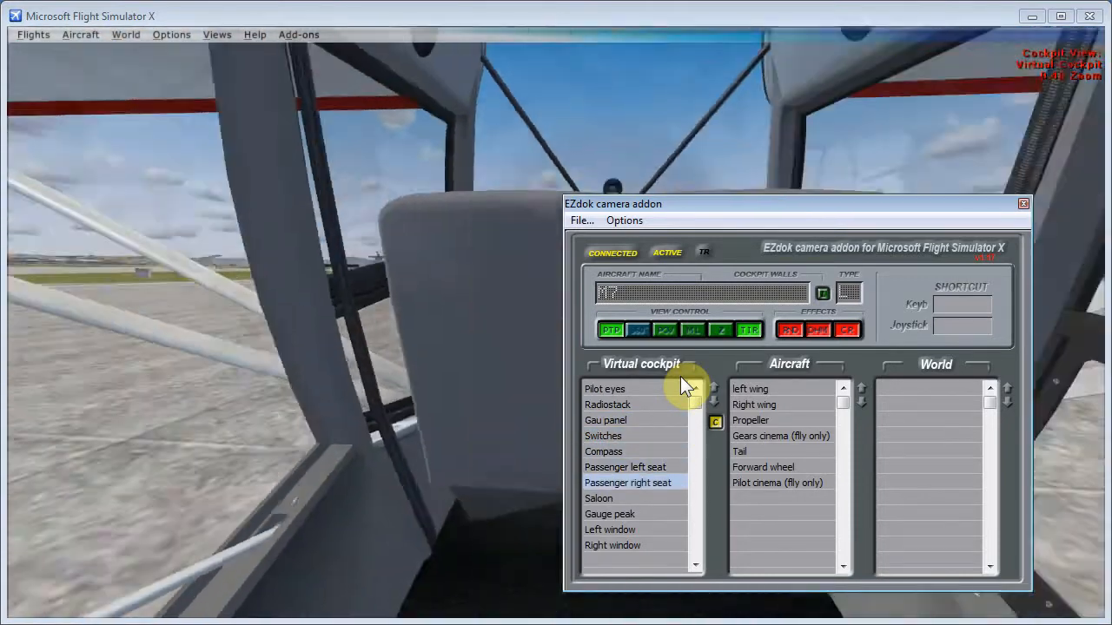
pyautogui.click(598, 498)
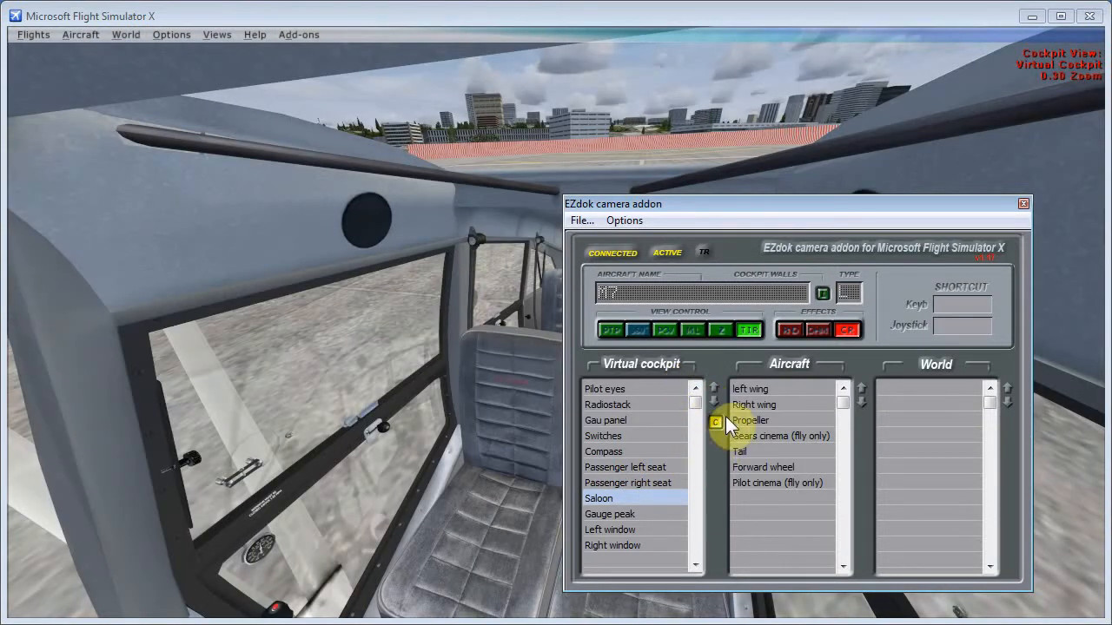
pyautogui.moveTo(725, 432)
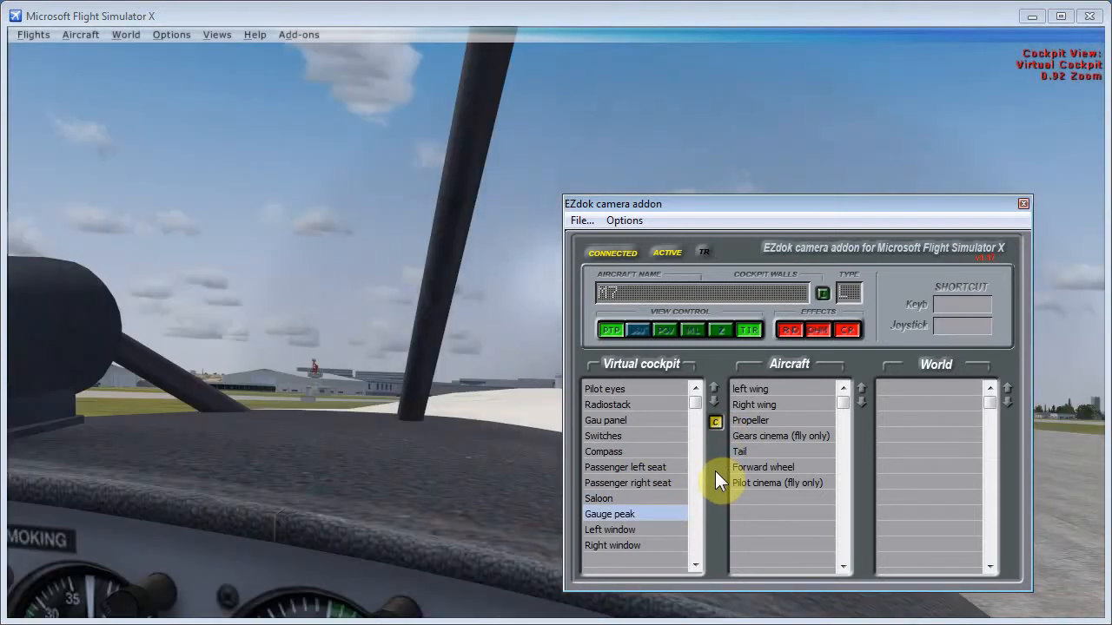
pyautogui.click(603, 388)
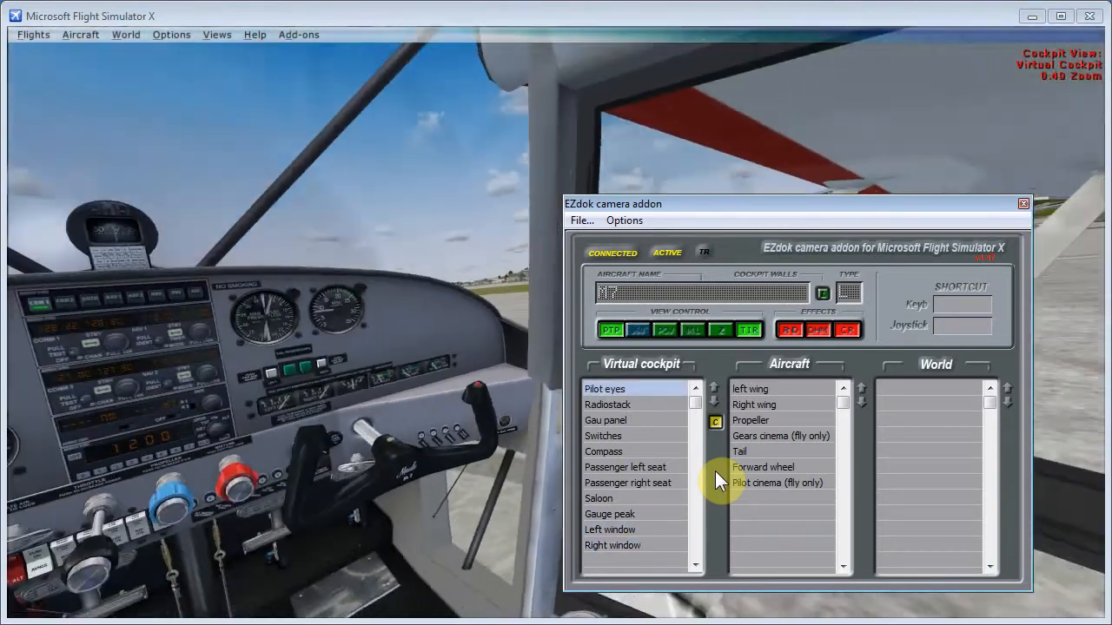
pyautogui.click(608, 404)
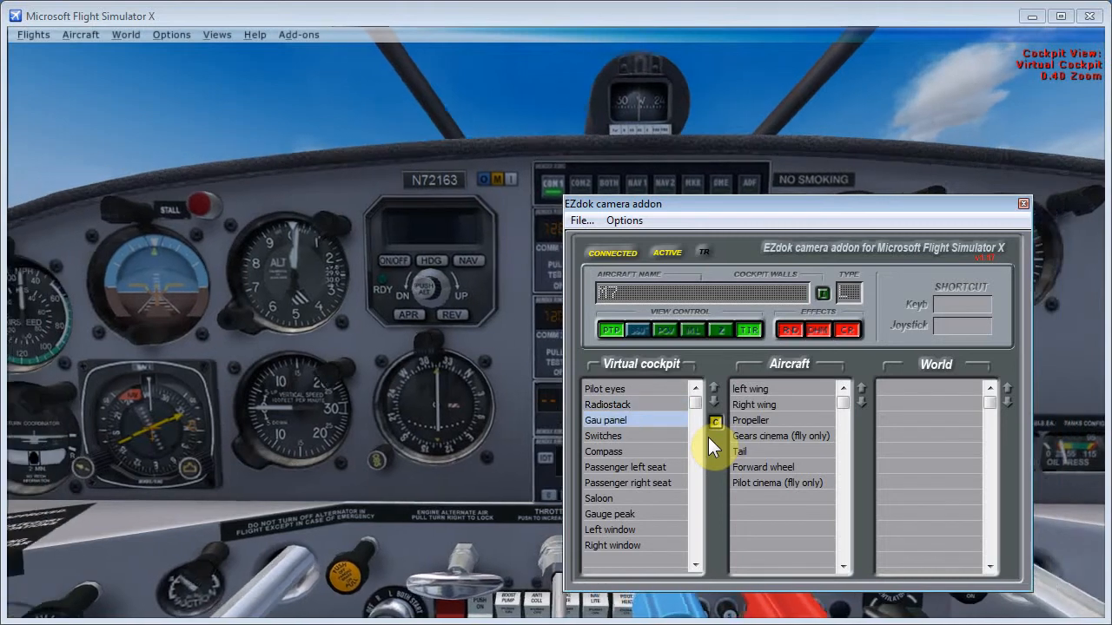
pyautogui.click(626, 467)
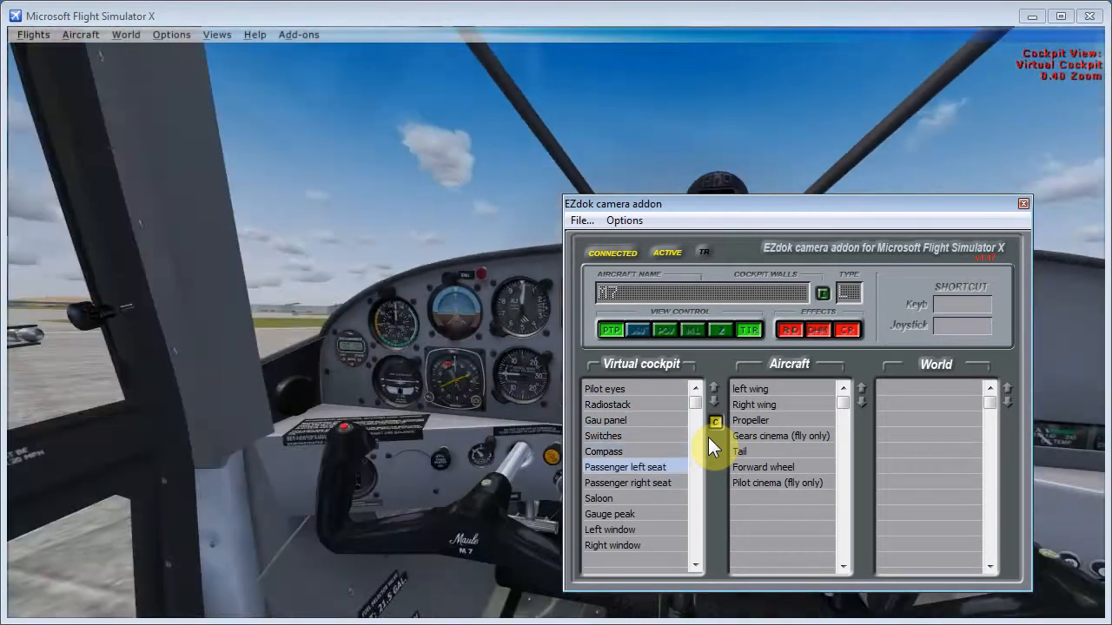
pyautogui.click(598, 498)
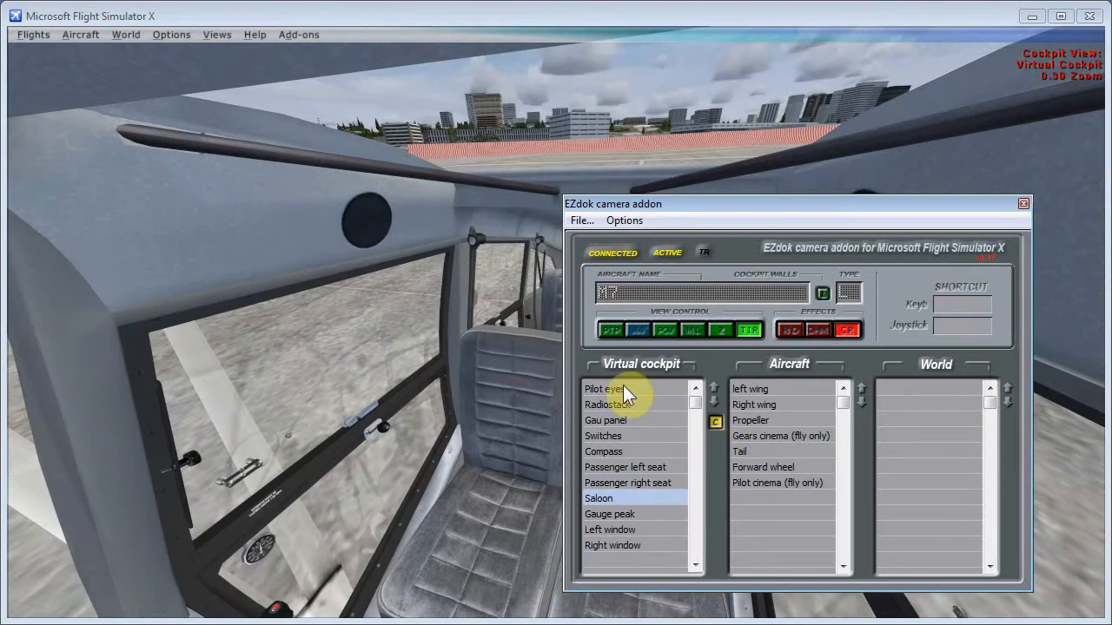
pyautogui.click(605, 388)
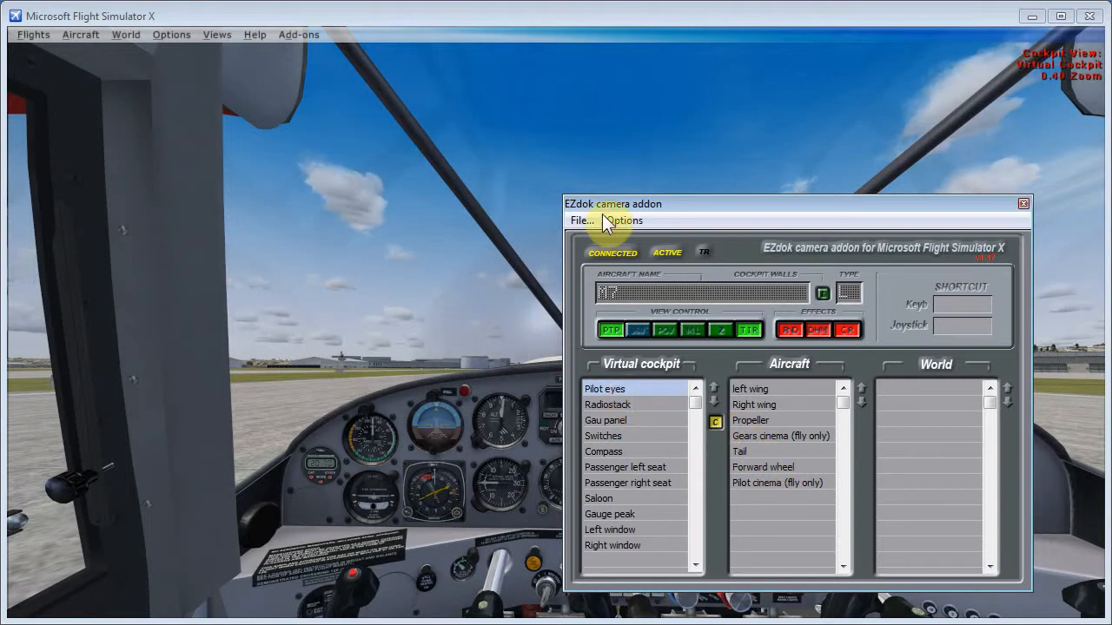
# - Open Options > Define Keys and Buttons to show the EZCA view key assignments
pyautogui.click(624, 220)
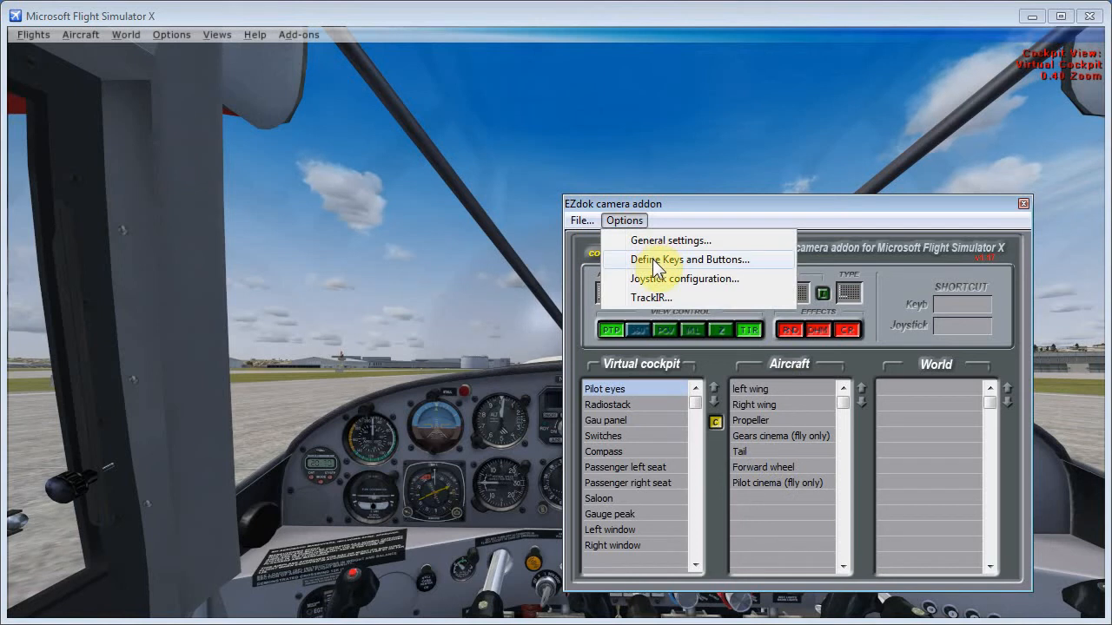
pyautogui.click(686, 259)
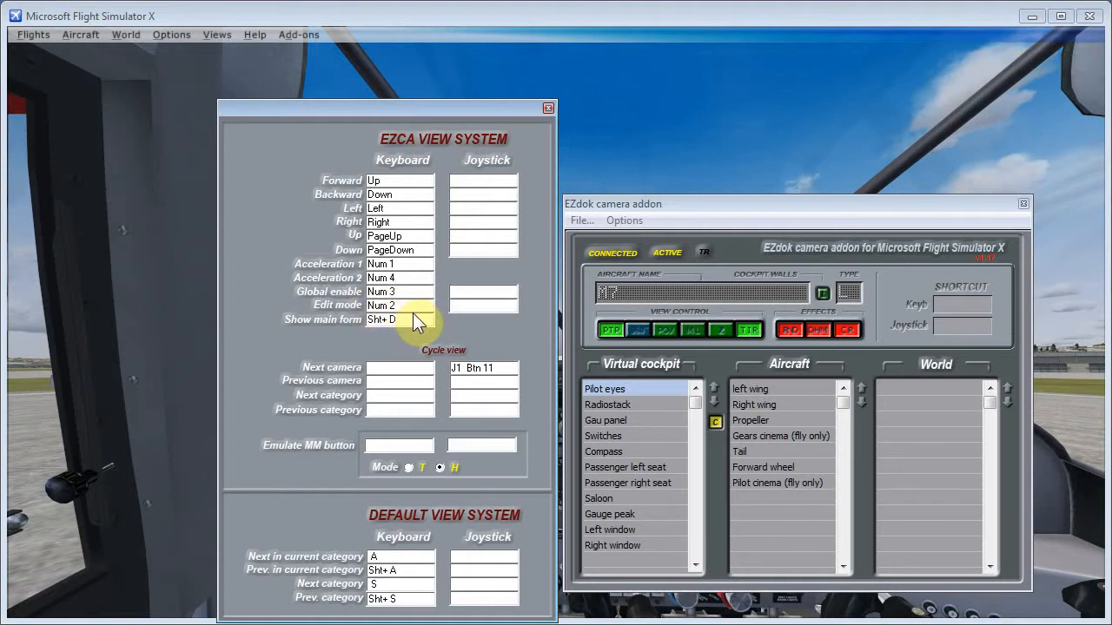
pyautogui.moveTo(422, 301)
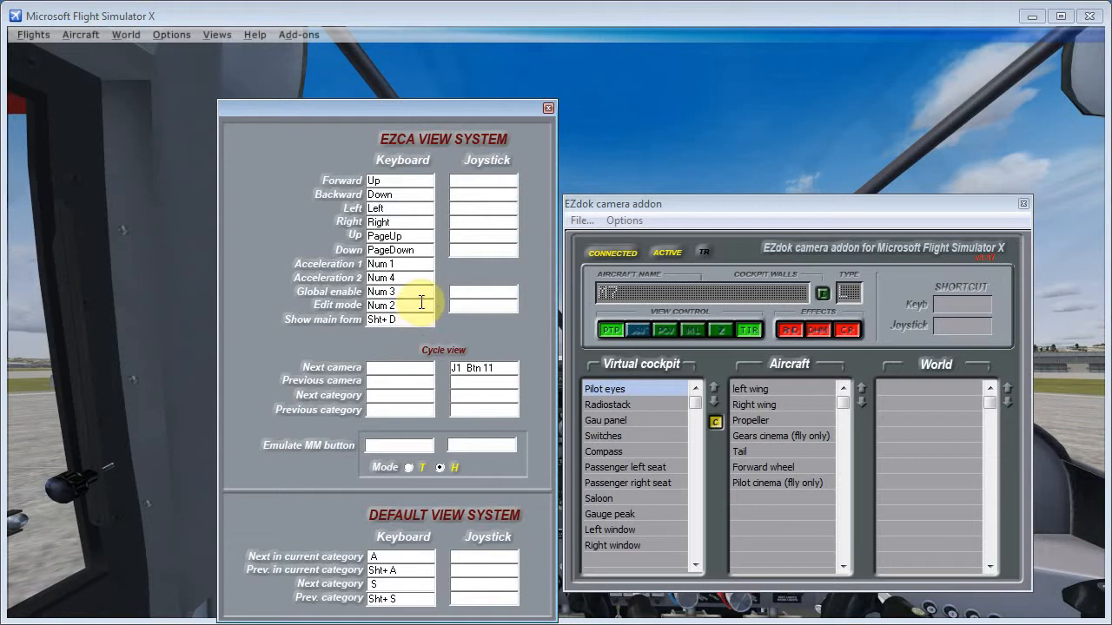
pyautogui.moveTo(418, 306)
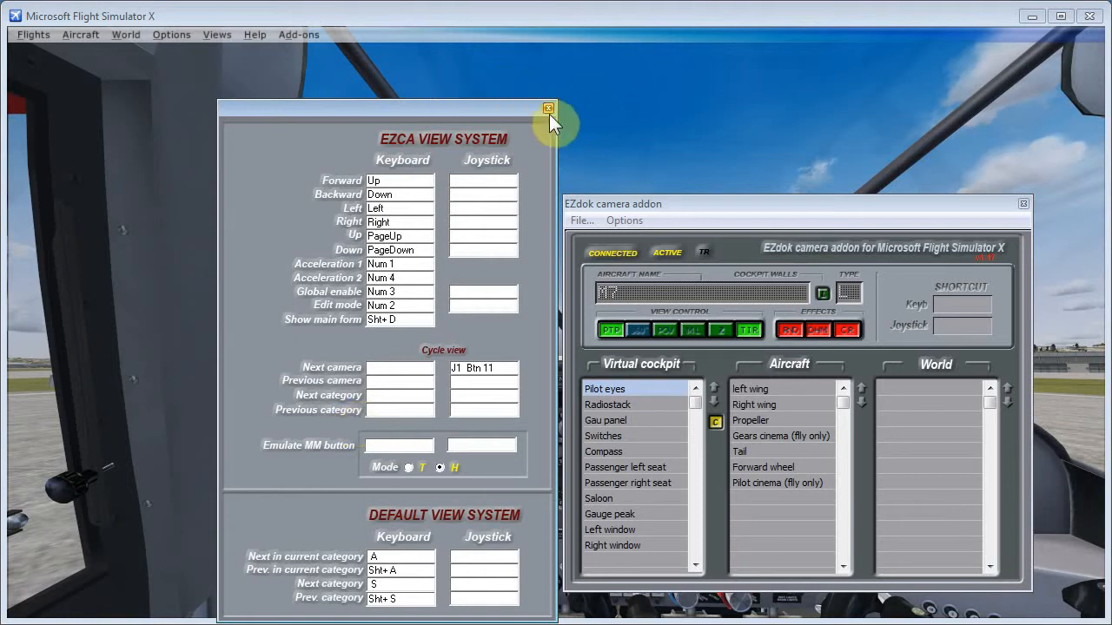
# - Close the key definitions window and zoom the Pilot eyes view in to 0.75
pyautogui.click(549, 107)
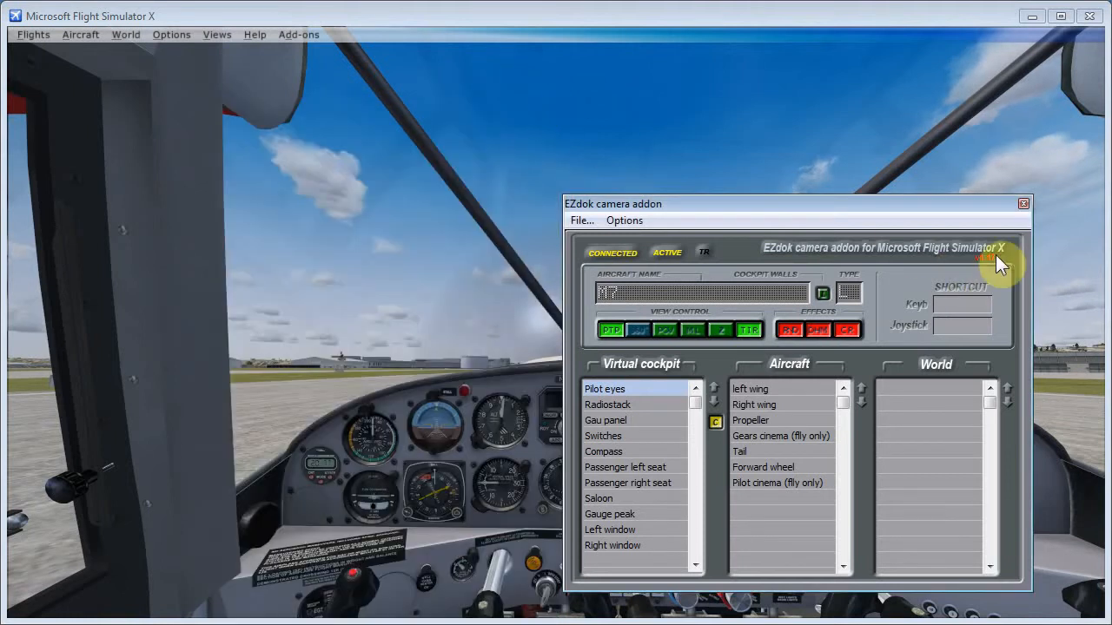
pyautogui.moveTo(821, 211)
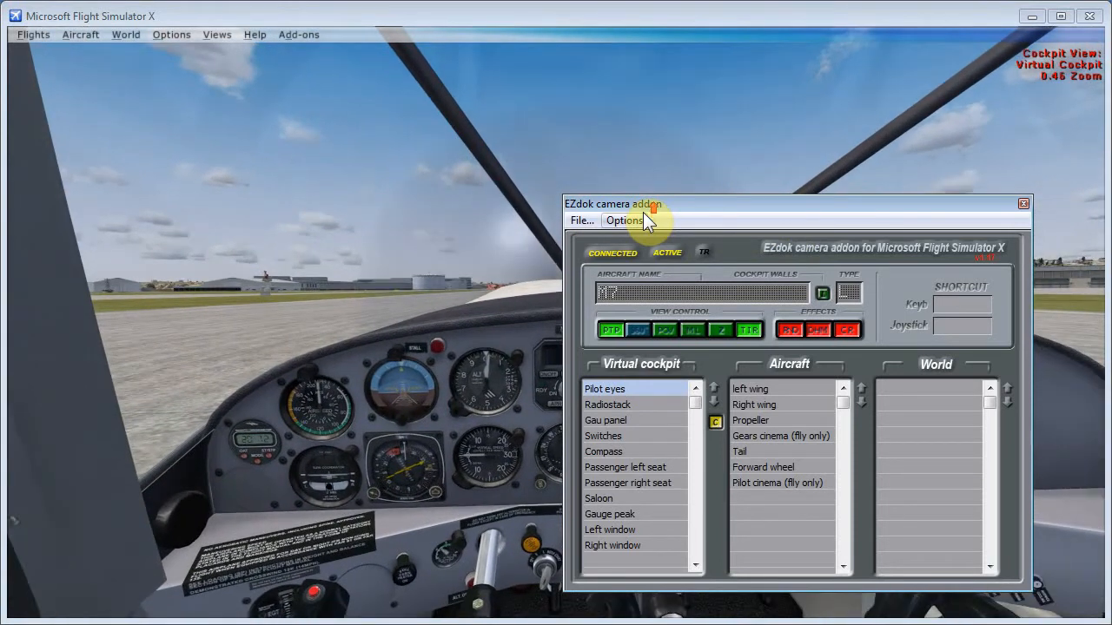
pyautogui.scroll(3)
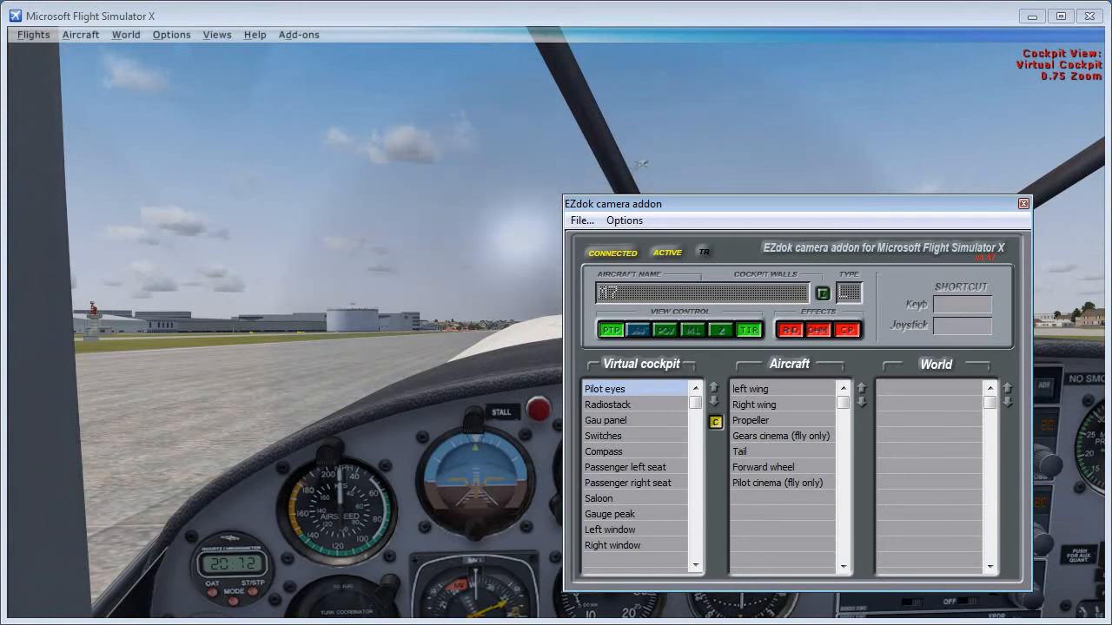
pyautogui.click(607, 412)
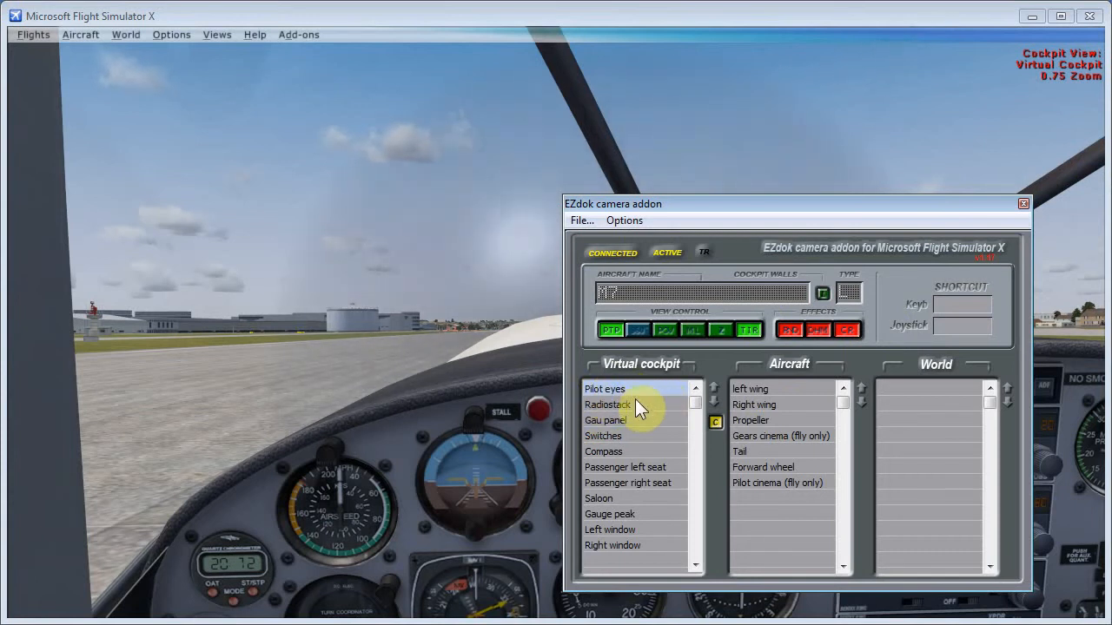
pyautogui.click(608, 405)
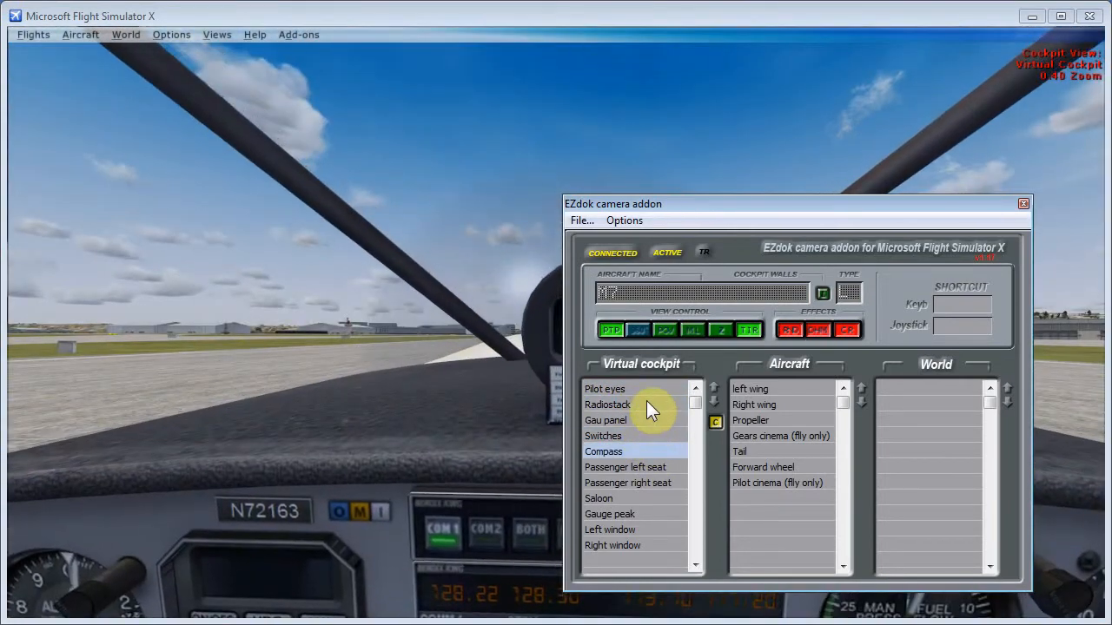
# - Switch to Pilot eyes, preview the Passenger right seat view, and return to Pilot eyes
pyautogui.click(605, 388)
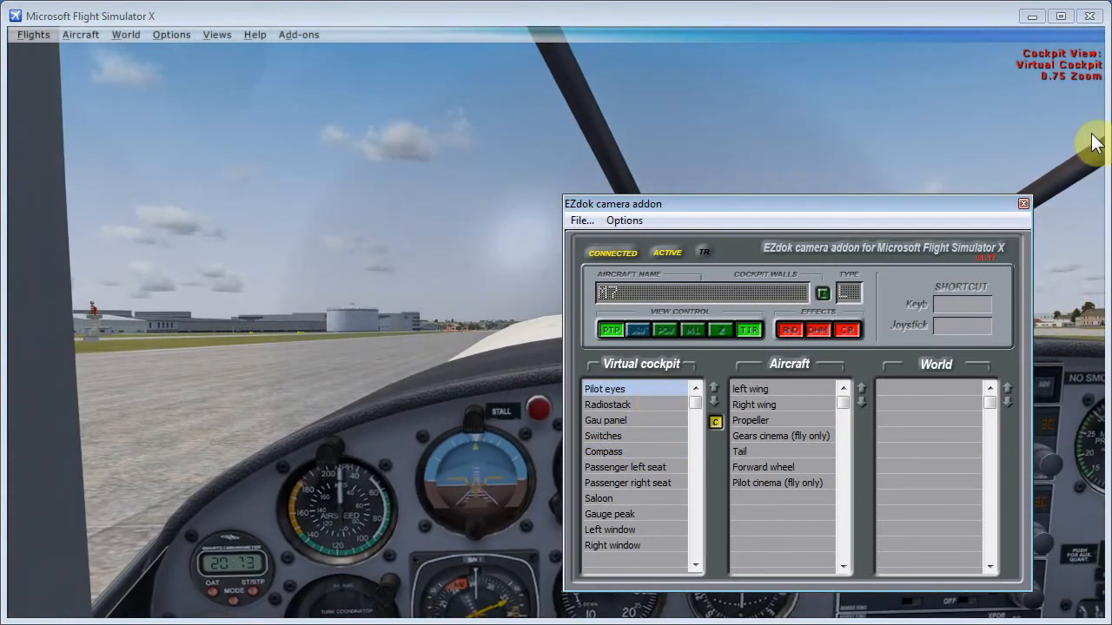
pyautogui.moveTo(650, 411)
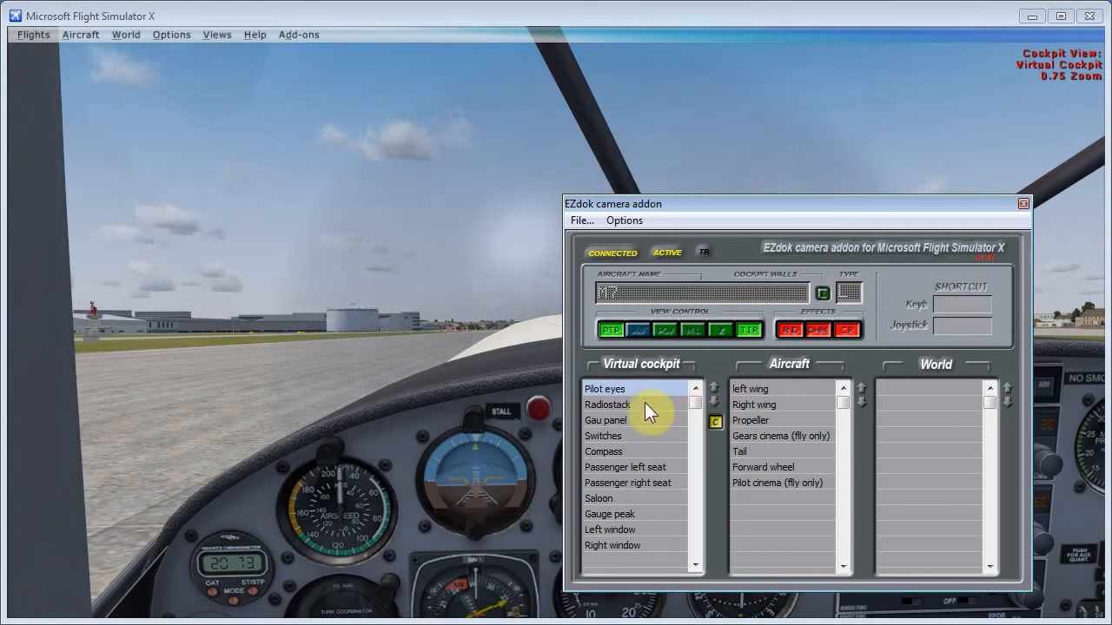
pyautogui.click(608, 404)
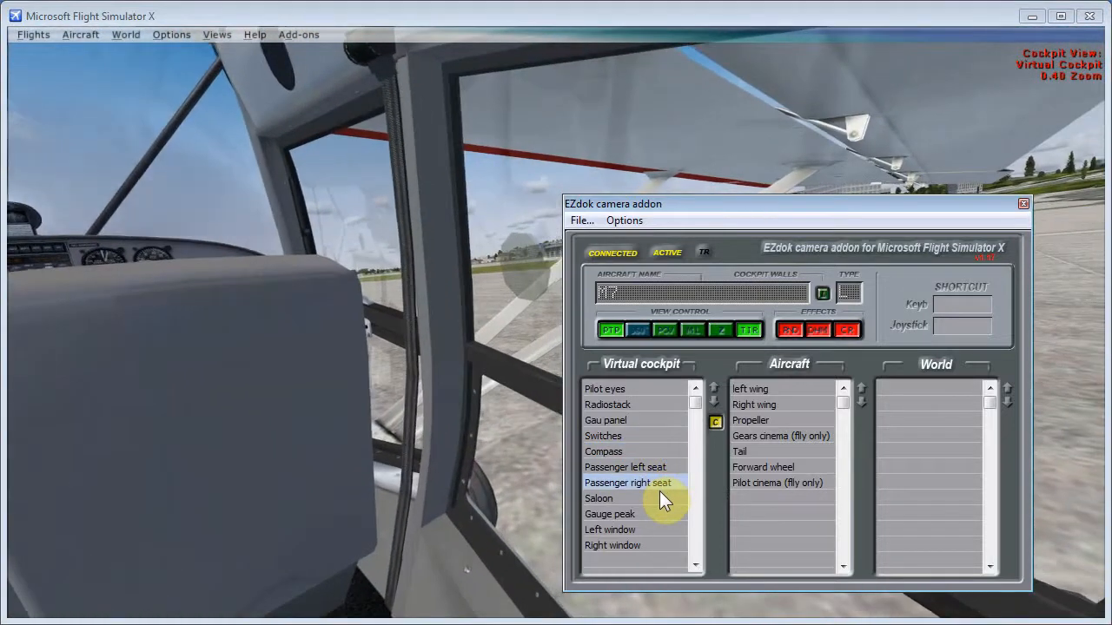
pyautogui.click(605, 389)
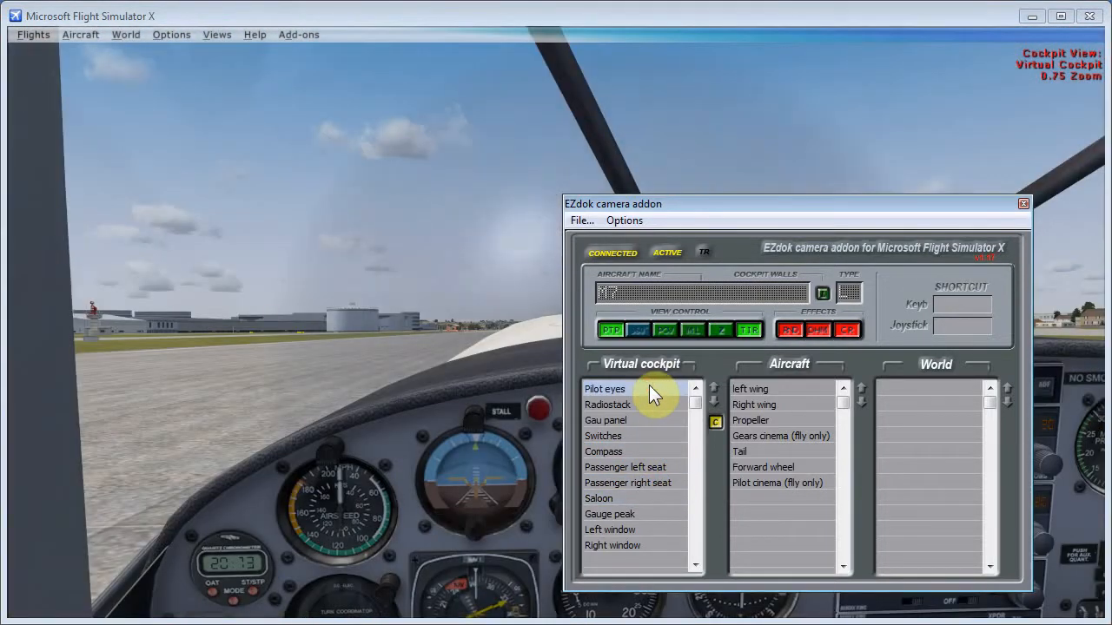
pyautogui.moveTo(669, 406)
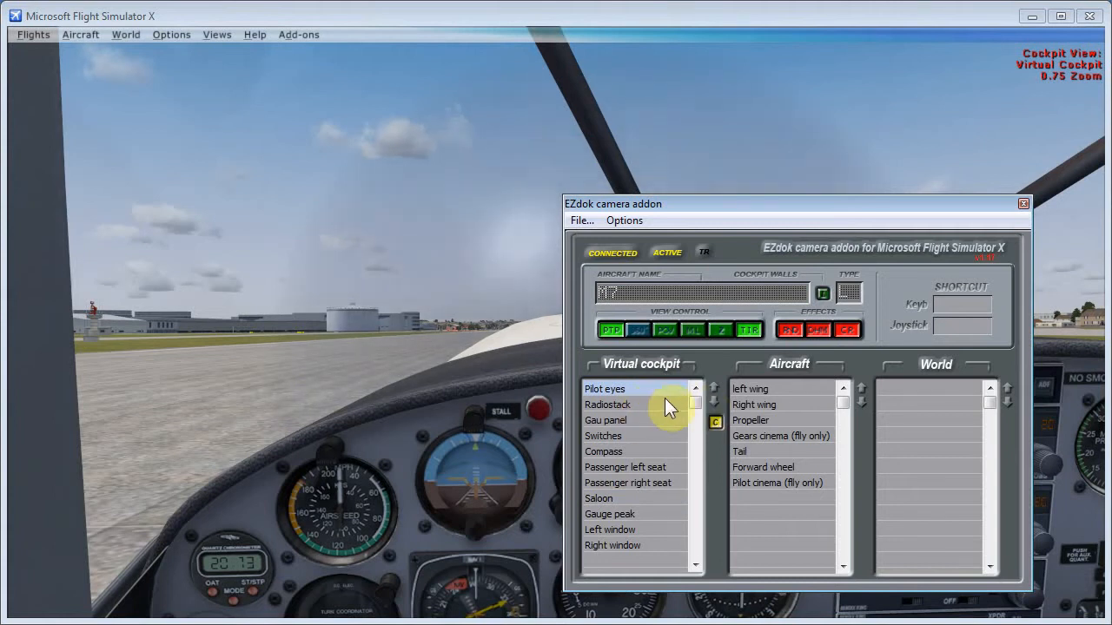
pyautogui.moveTo(669, 421)
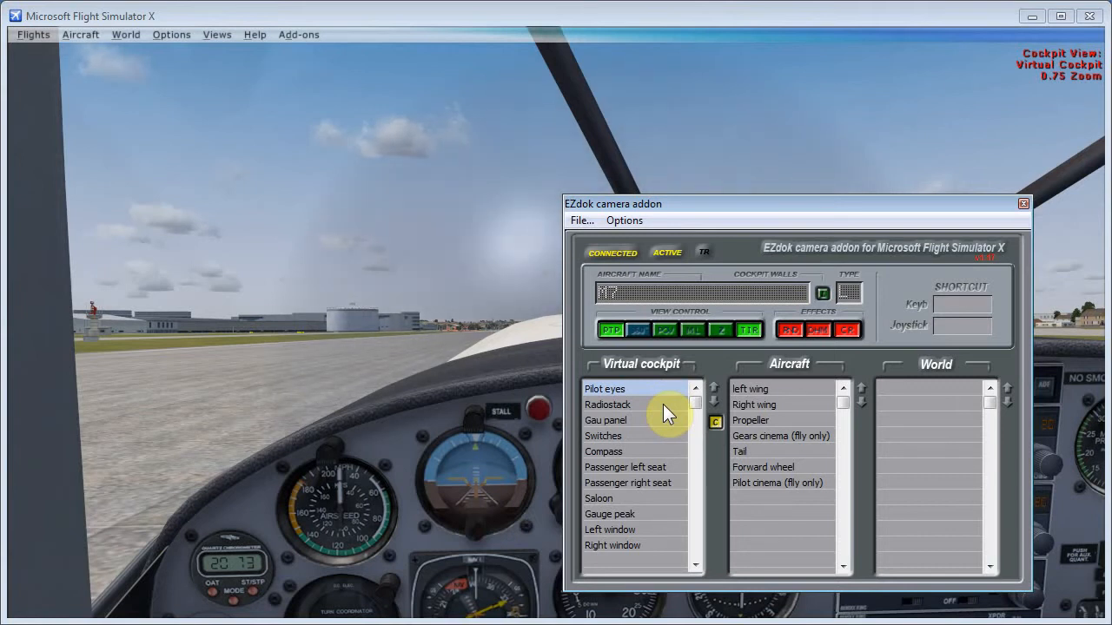
# - Toggle repeatedly between Radiostack and Pilot eyes views, finishing on Radiostack
pyautogui.click(607, 405)
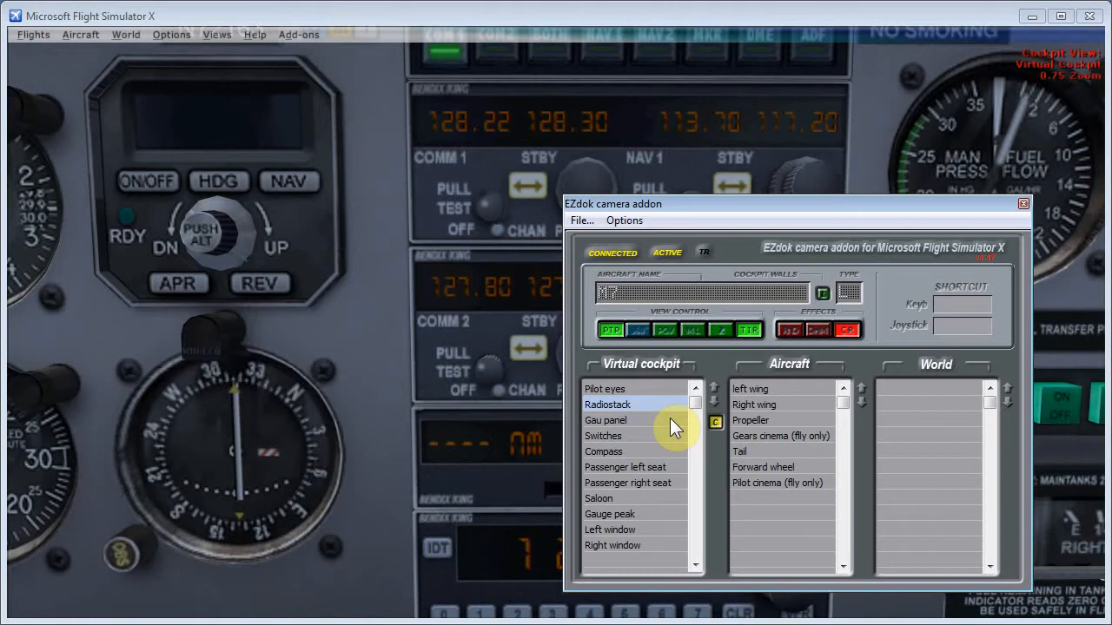
pyautogui.click(603, 388)
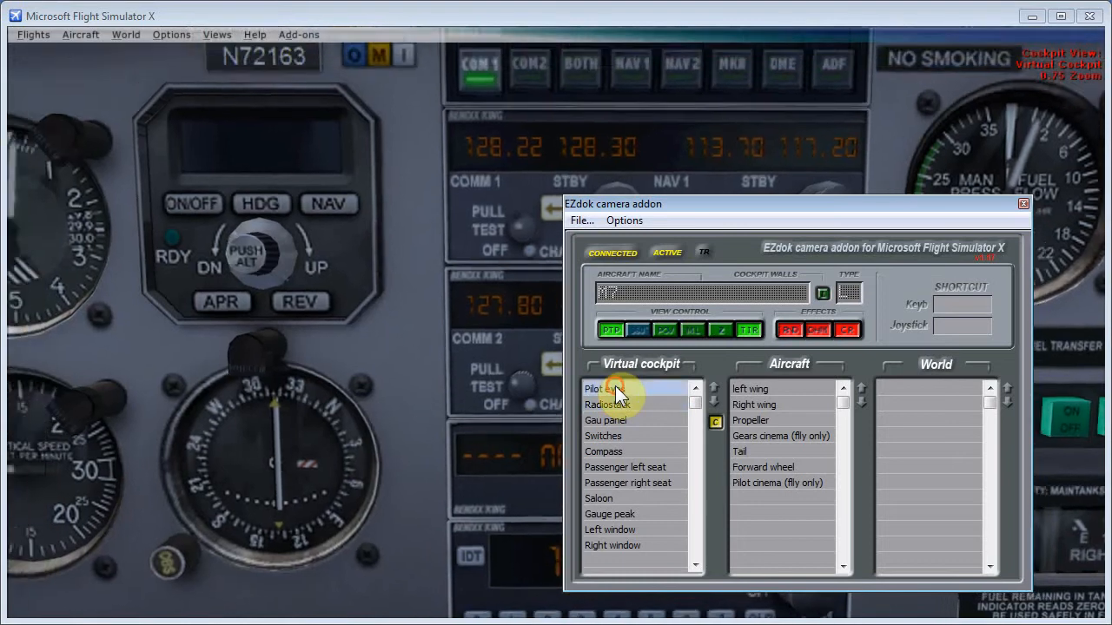
pyautogui.click(608, 404)
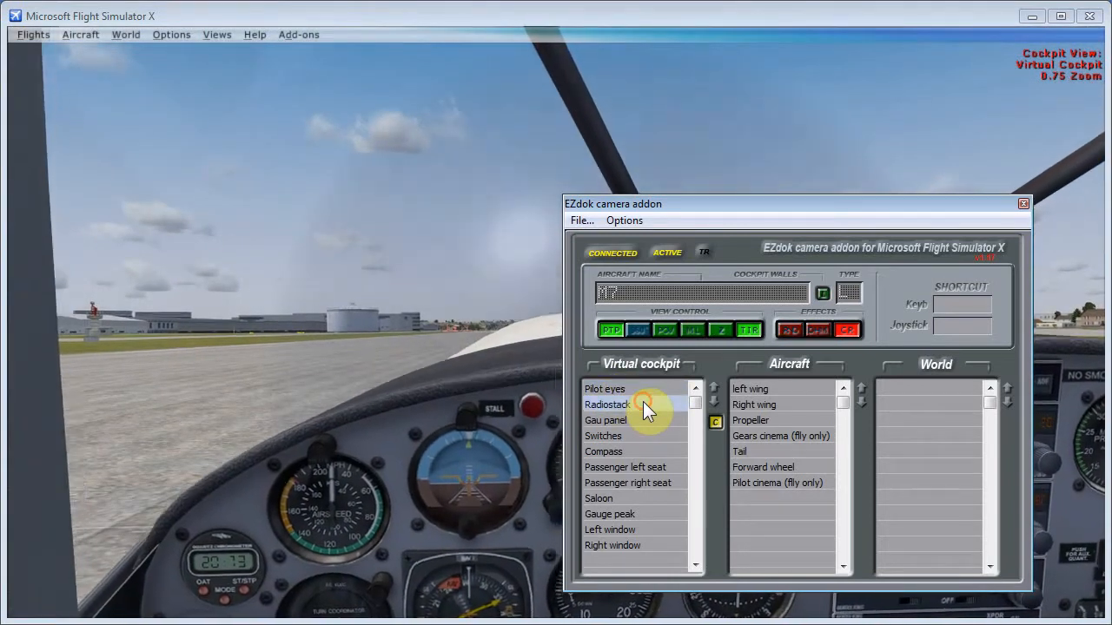
pyautogui.click(605, 388)
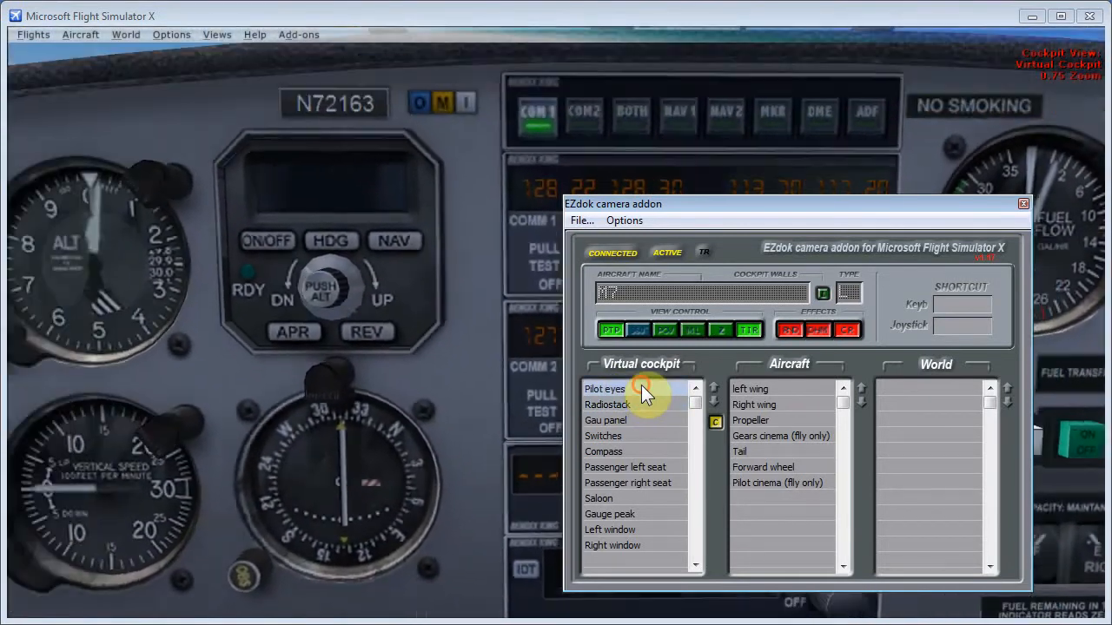
pyautogui.click(604, 389)
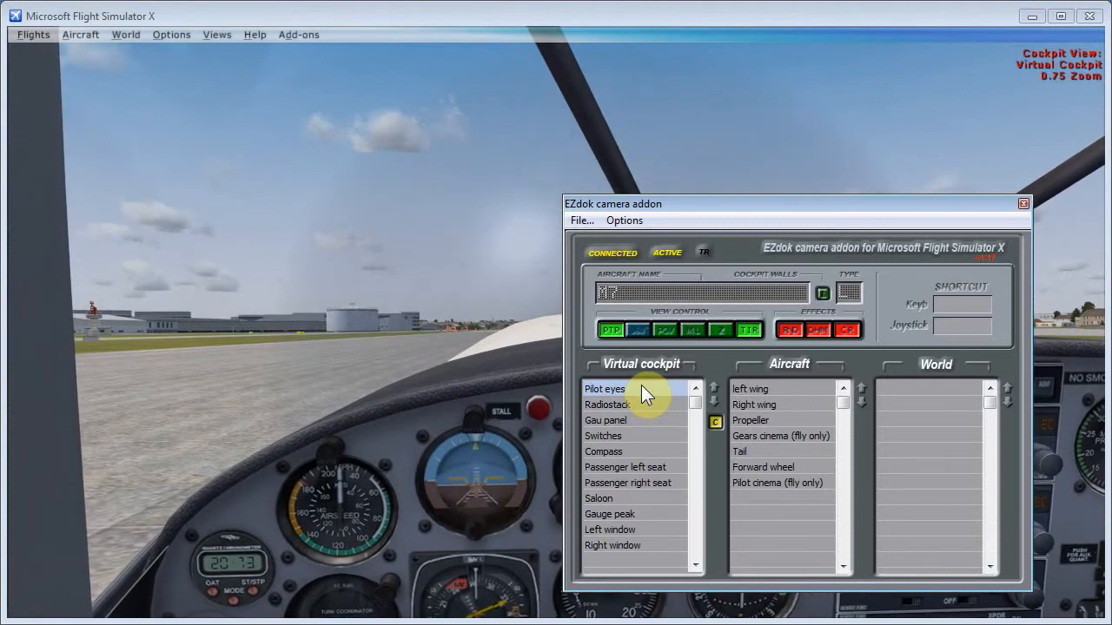
pyautogui.click(607, 405)
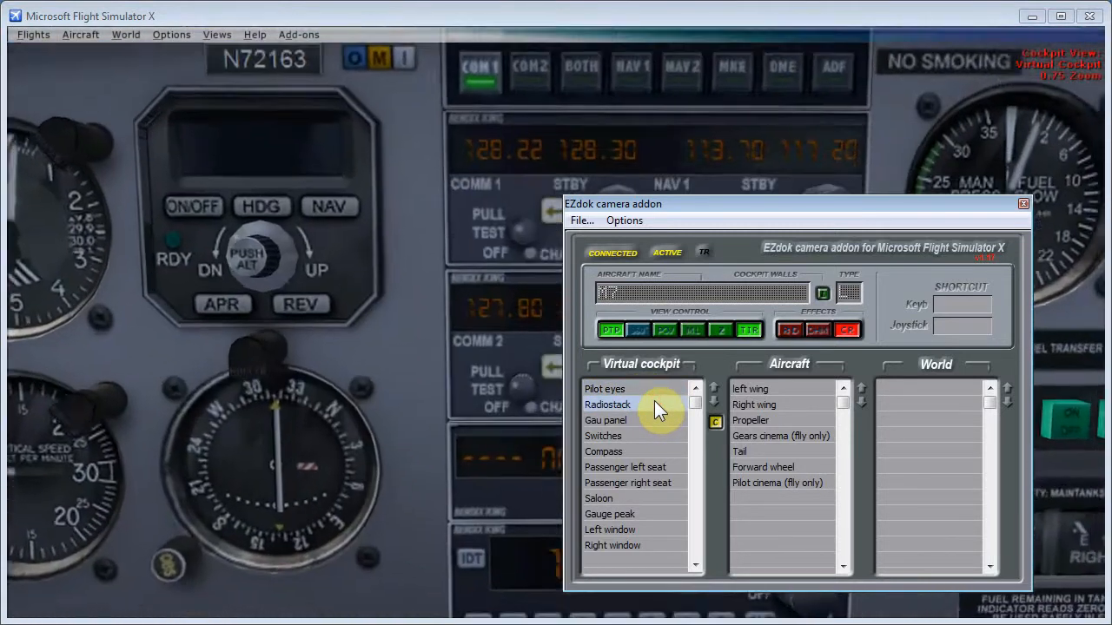
# - Step through Gau panel, Passenger left seat and Right window views, then back to Pilot eyes
pyautogui.click(605, 388)
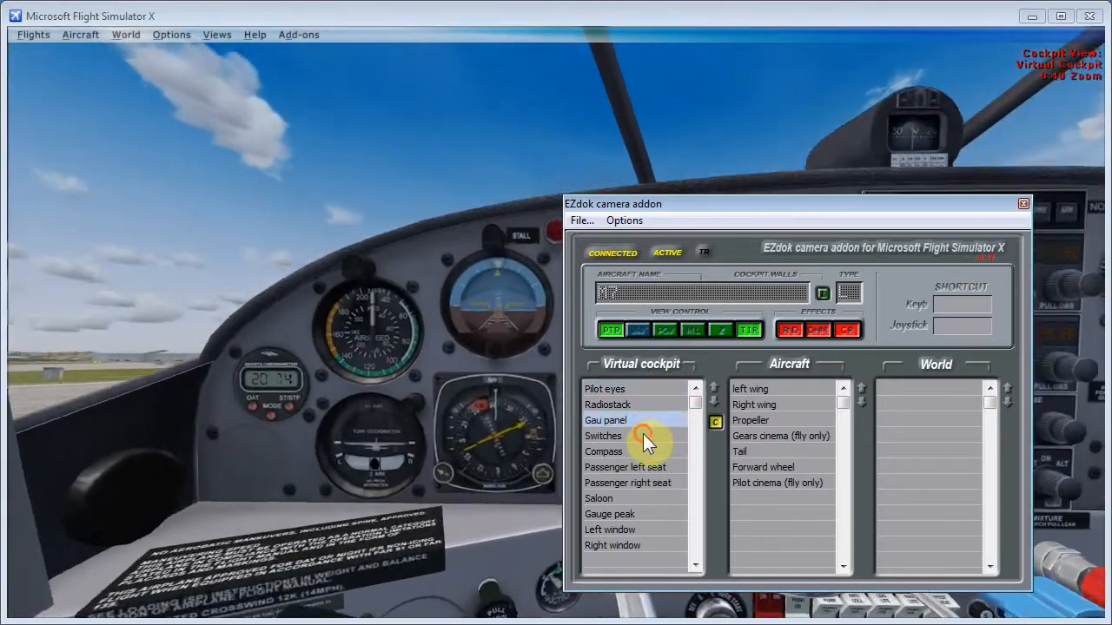
pyautogui.click(623, 468)
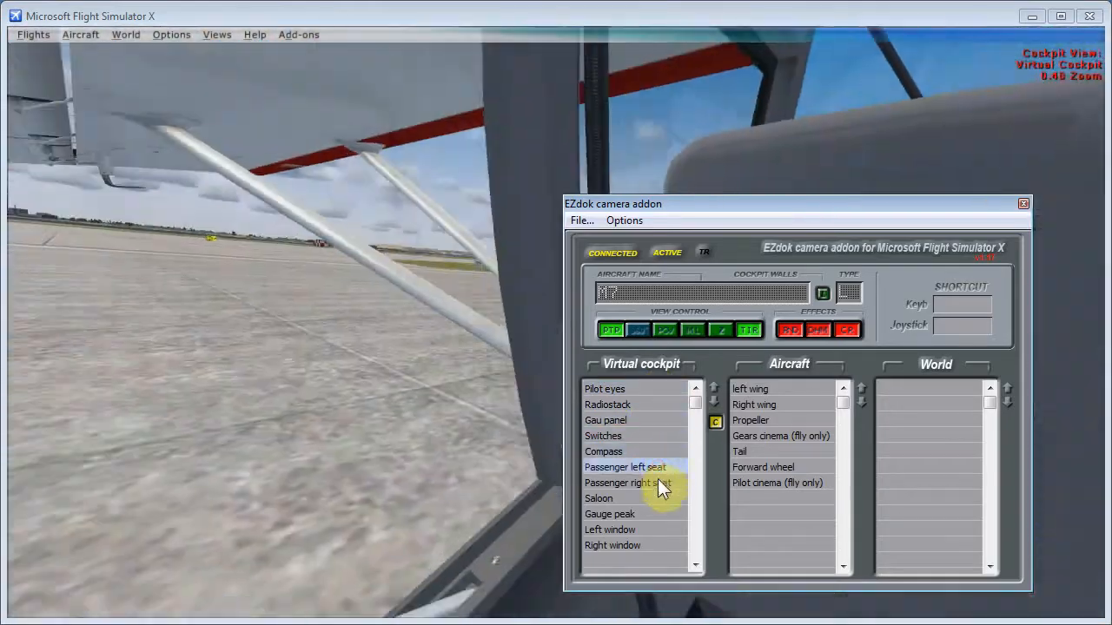
pyautogui.click(598, 498)
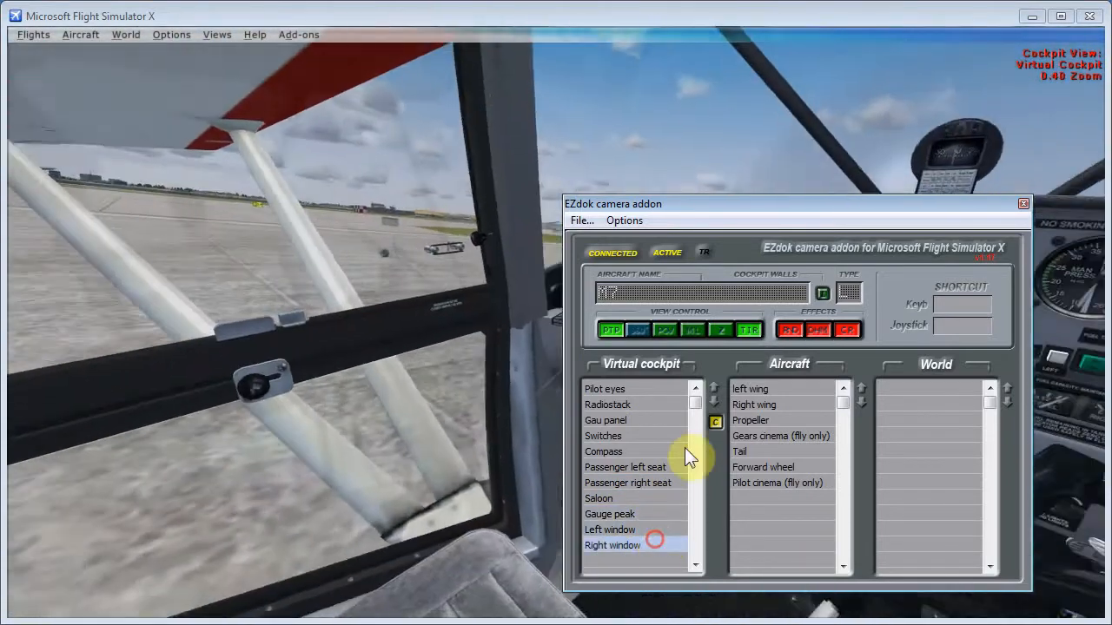
pyautogui.click(604, 388)
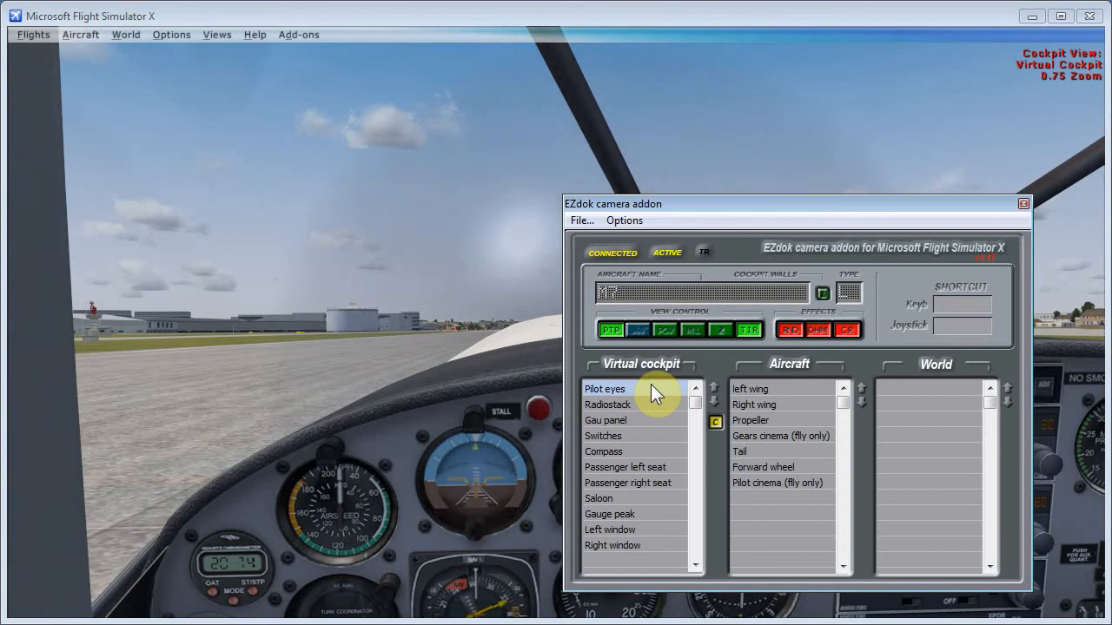
pyautogui.moveTo(652, 426)
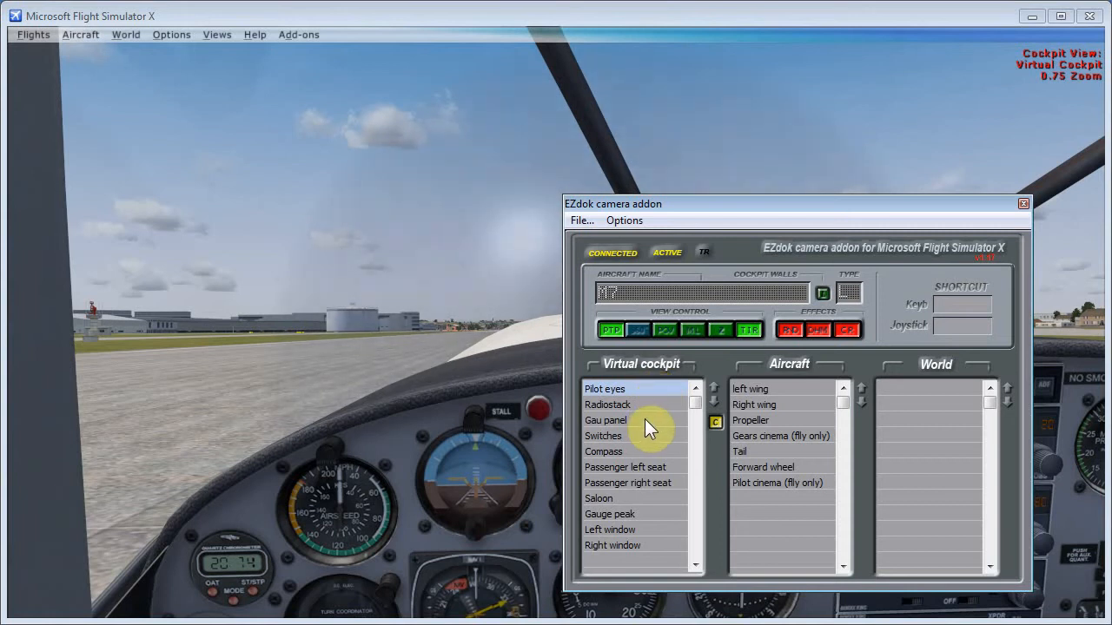
pyautogui.moveTo(651, 415)
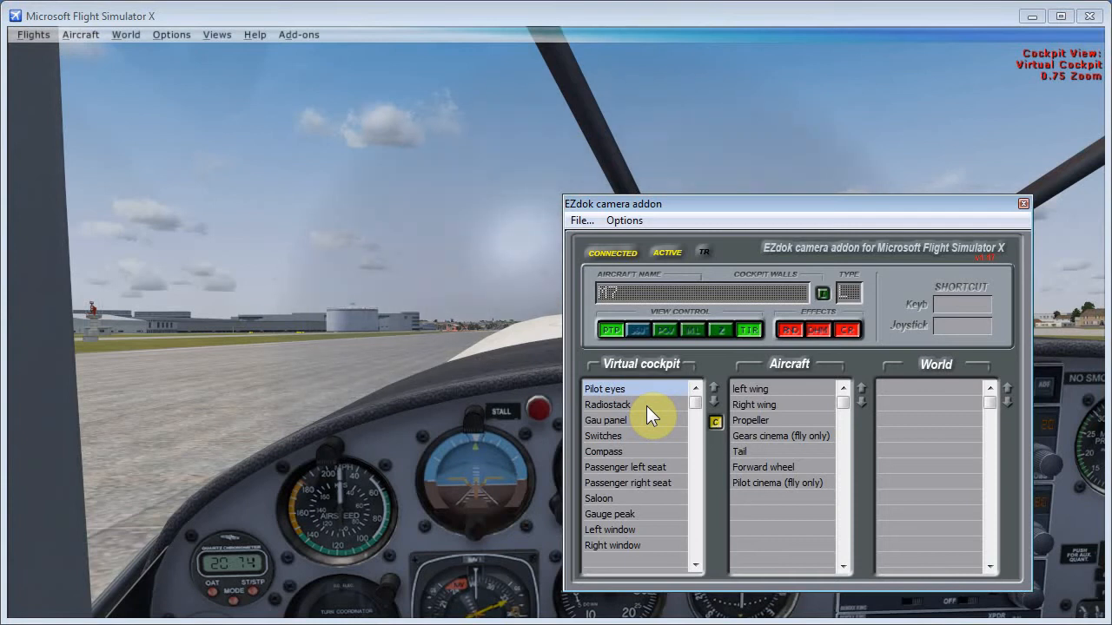
pyautogui.moveTo(791, 398)
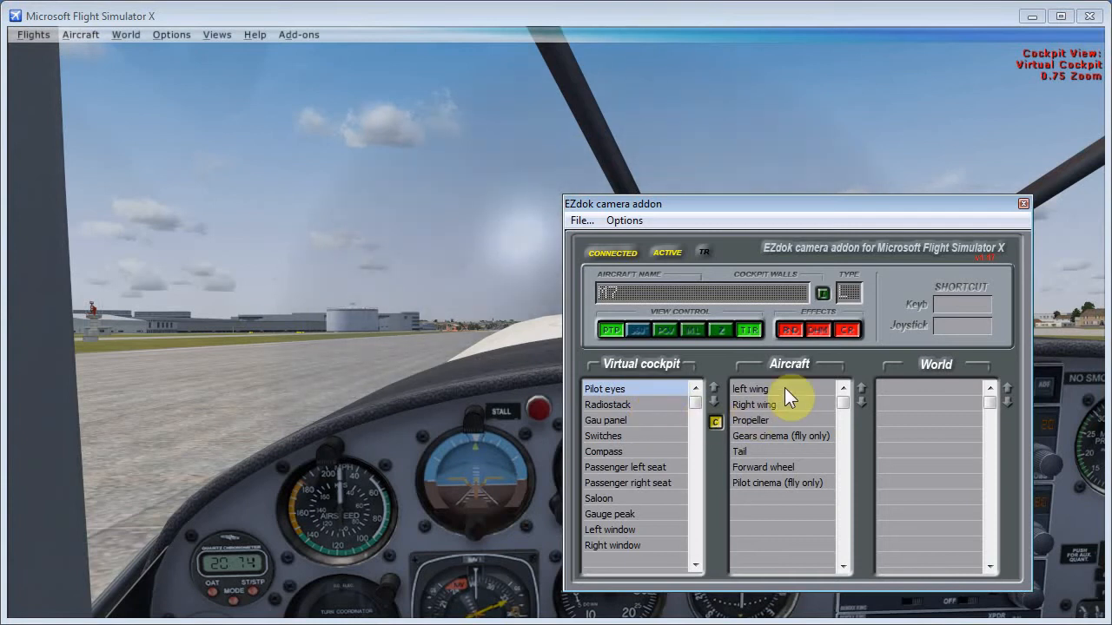
# - Switch the camera to the left wing exterior view from the Aircraft list
pyautogui.click(749, 389)
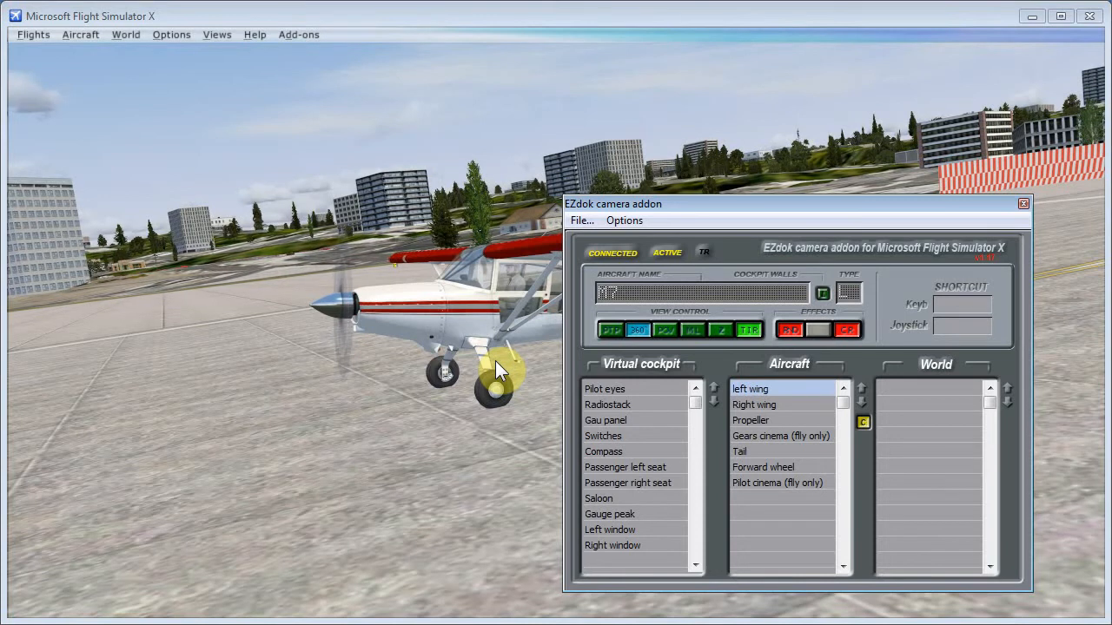
pyautogui.moveTo(860, 398)
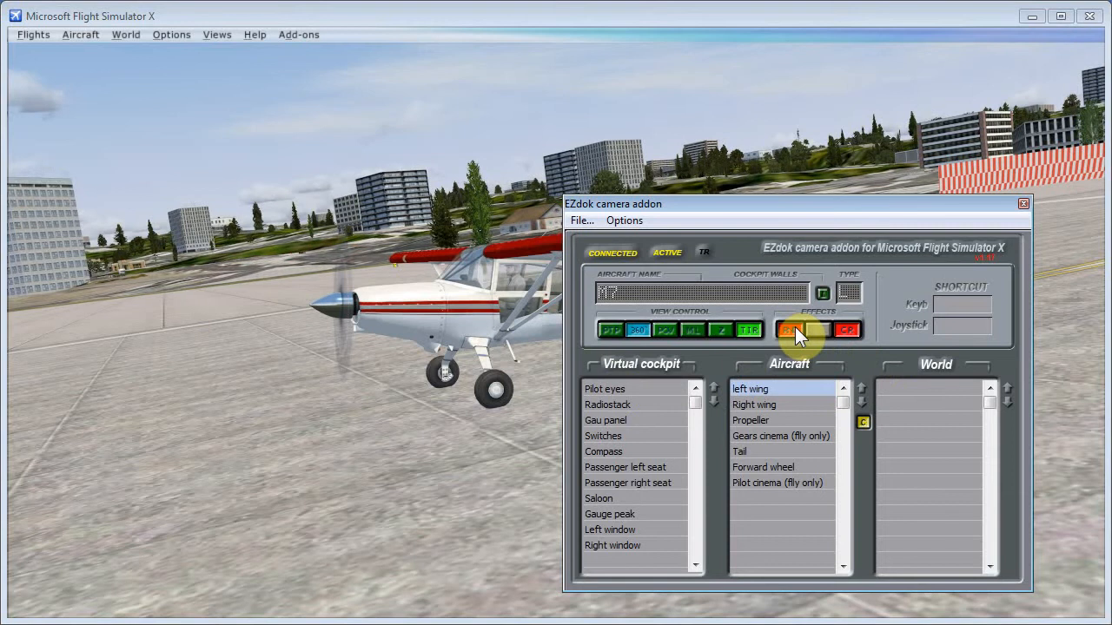
# - Switch through Radiostack to the Gau panel cockpit view and open the G-load effects parameters
pyautogui.click(796, 329)
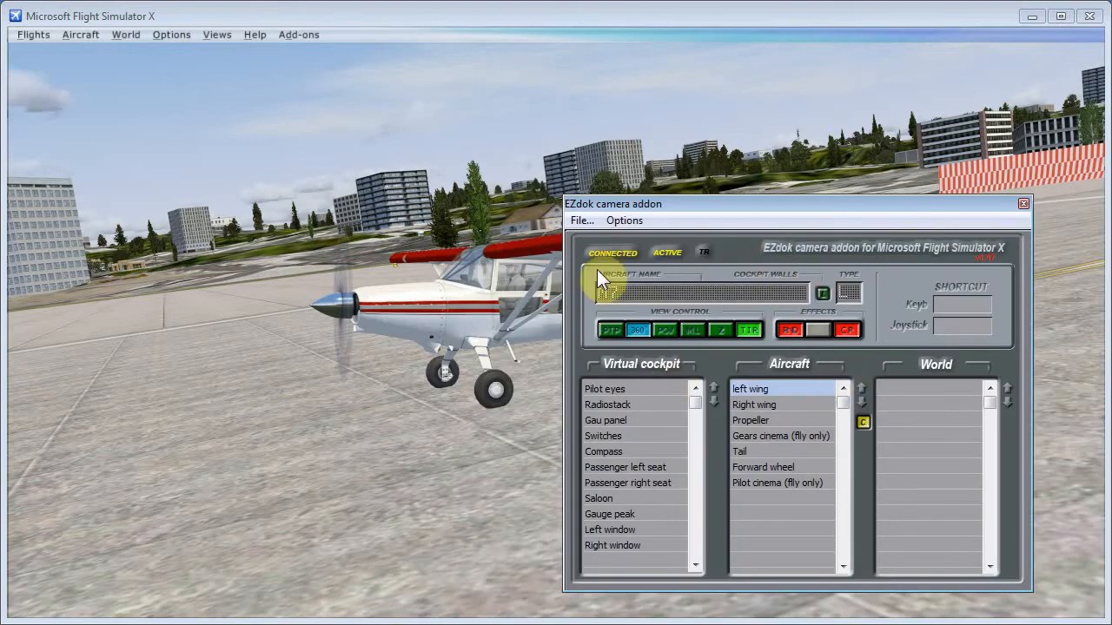
pyautogui.moveTo(778, 343)
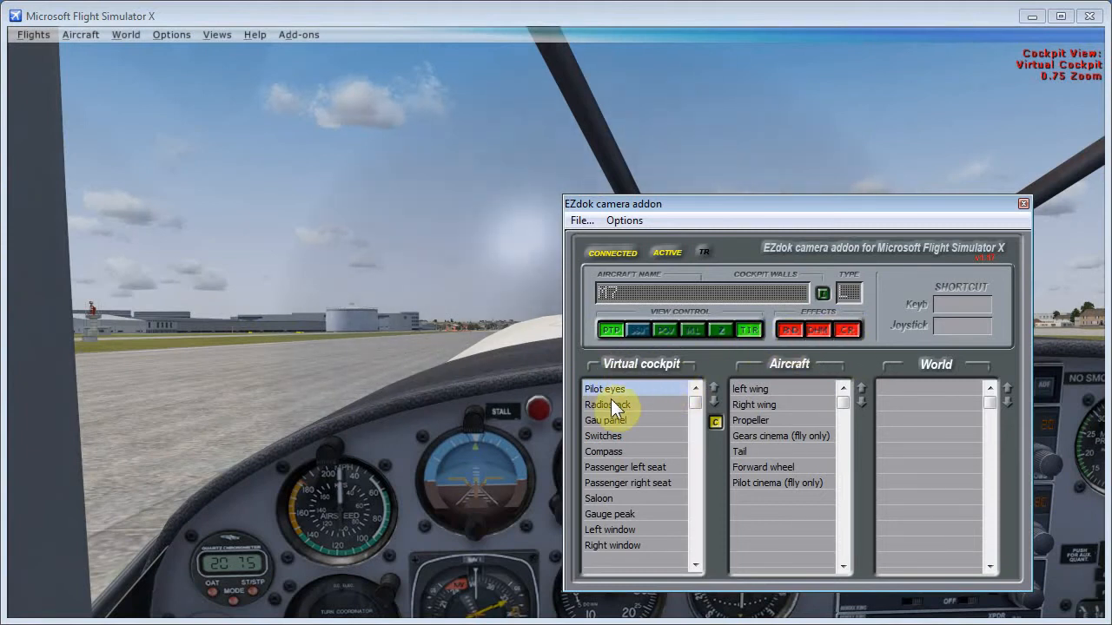
pyautogui.click(608, 404)
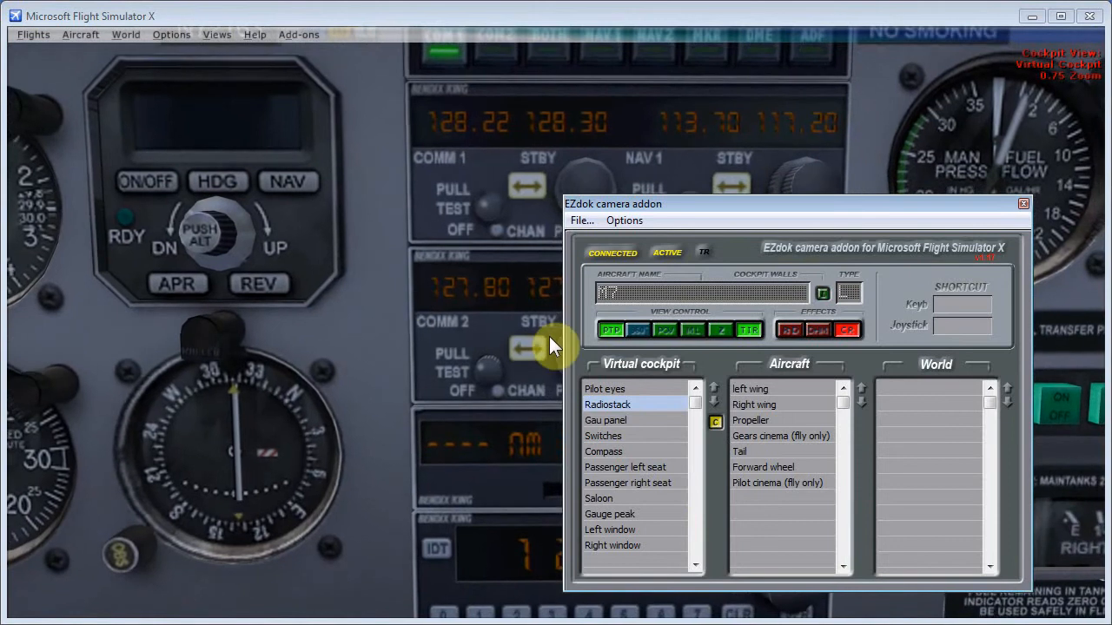
pyautogui.moveTo(599, 265)
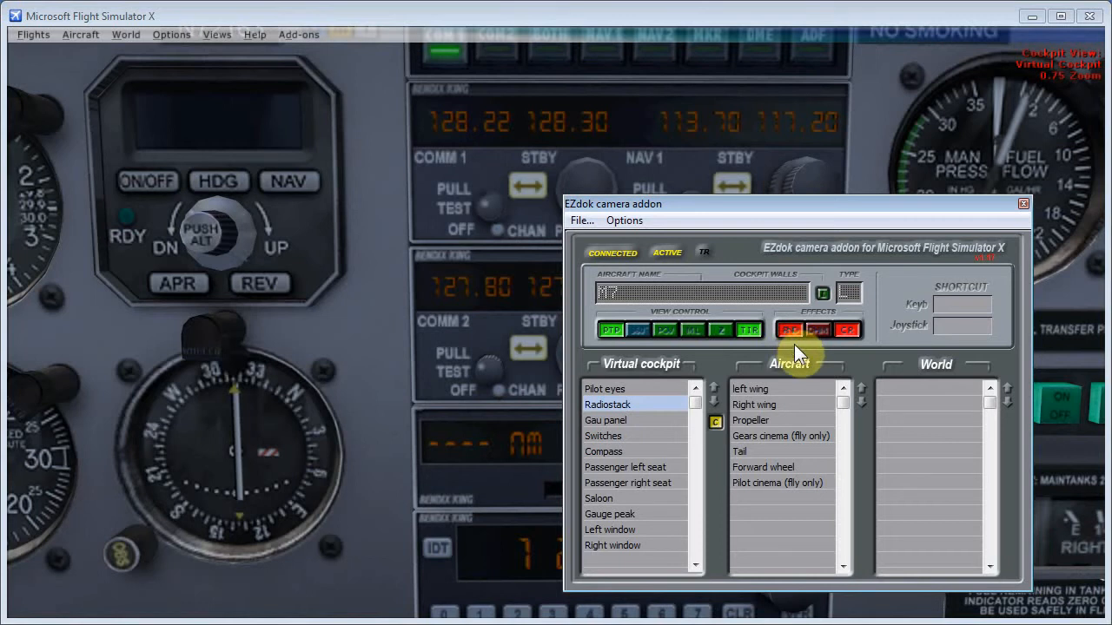
pyautogui.moveTo(530, 202)
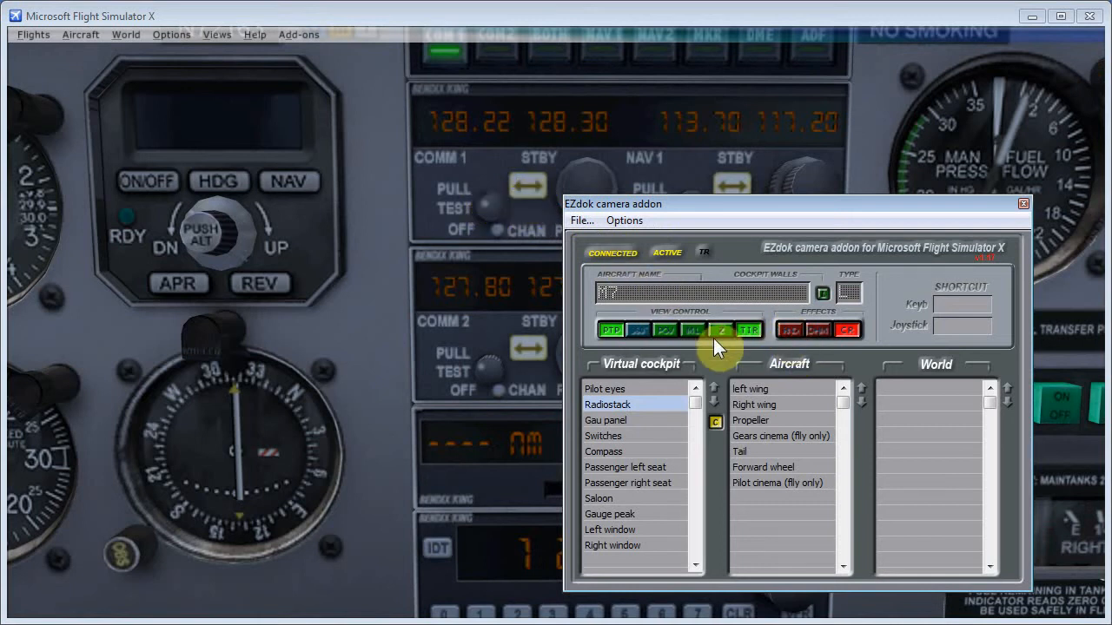
pyautogui.moveTo(834, 361)
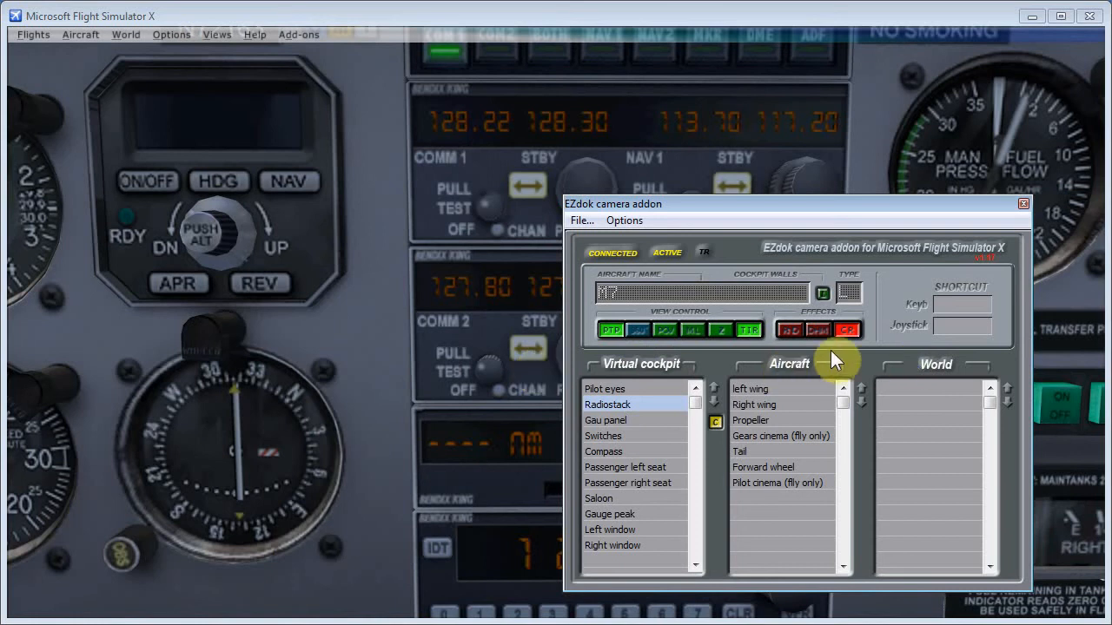
pyautogui.moveTo(799, 344)
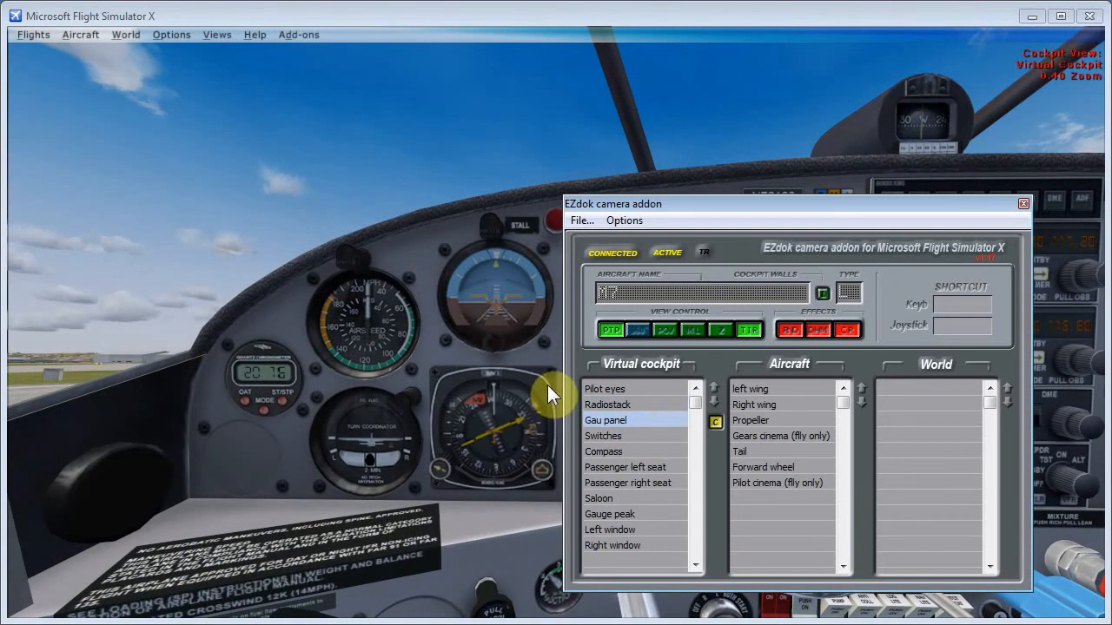
pyautogui.click(788, 329)
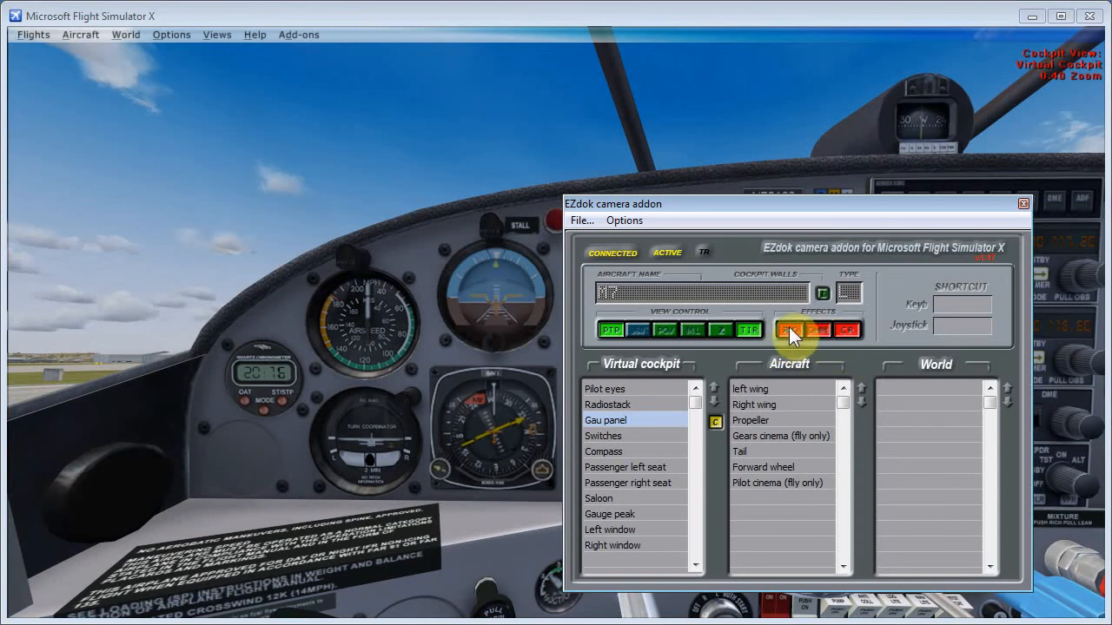
pyautogui.click(790, 330)
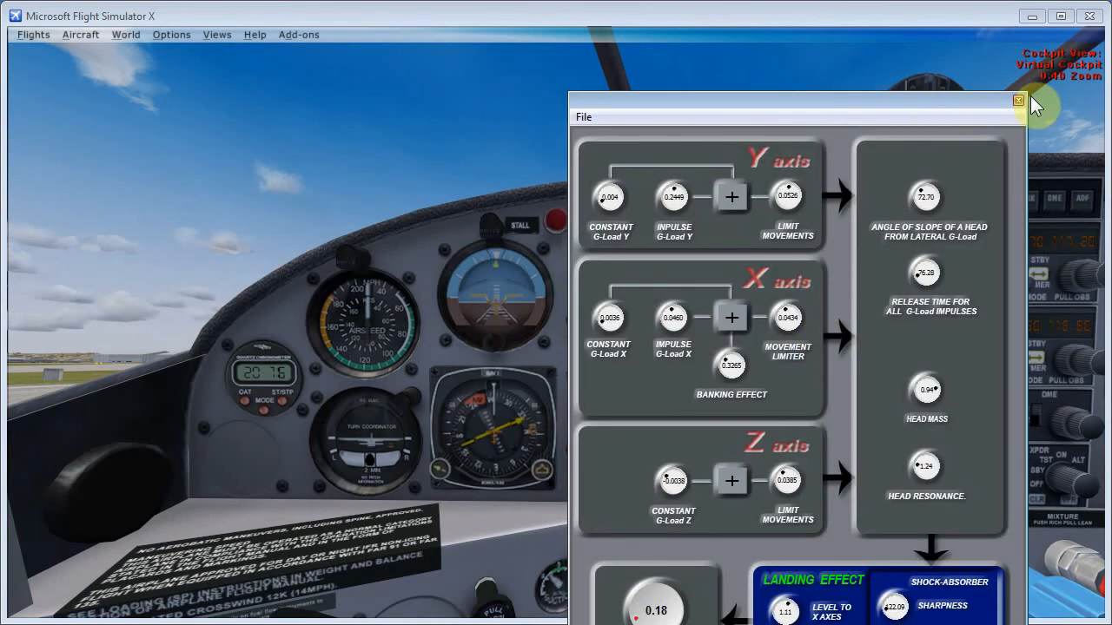